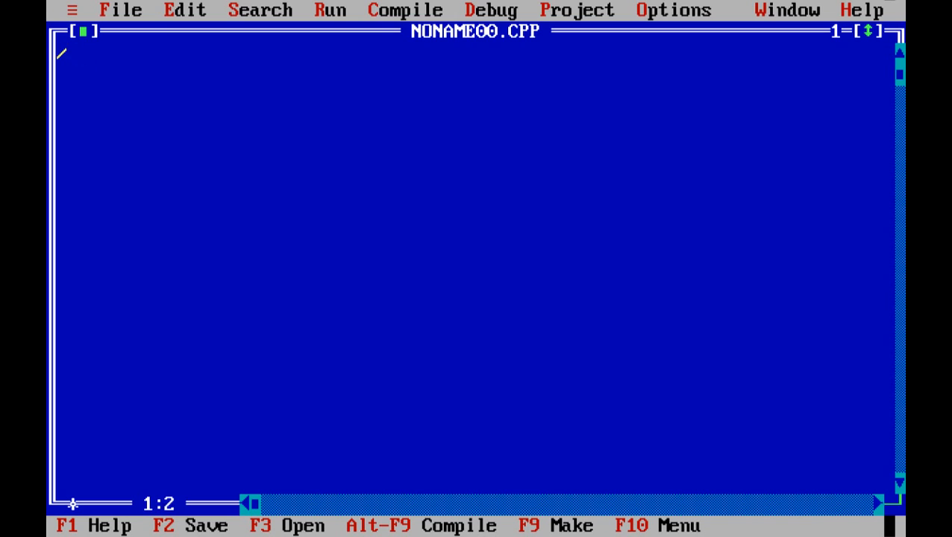
Write the comment line '//addtion subtraction multi plication and division' at the top of the file.
type("//addtion")
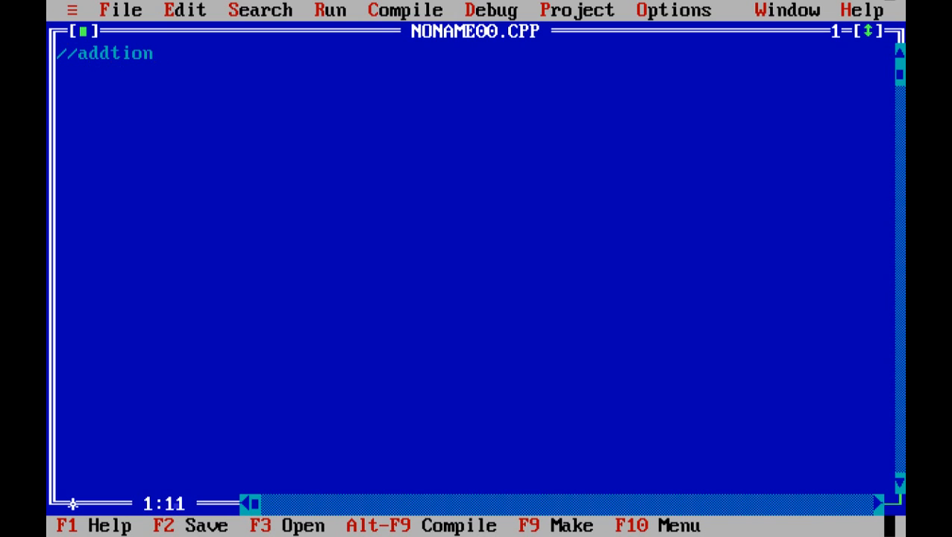
type("s")
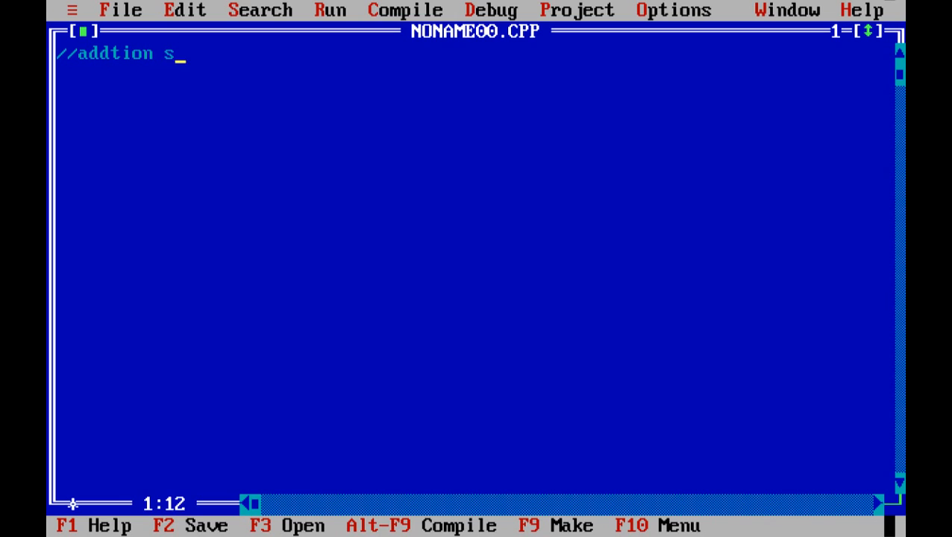
type("ubtract")
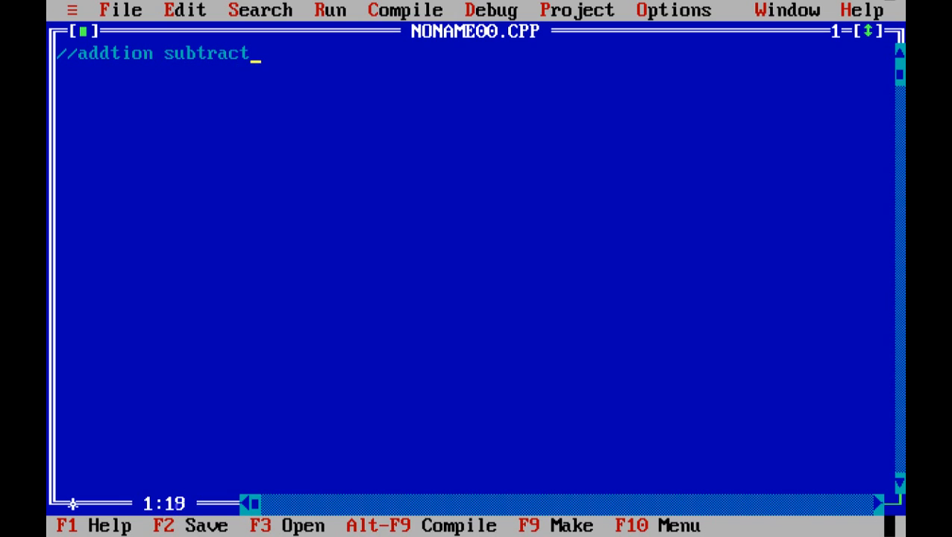
type("ion multi p")
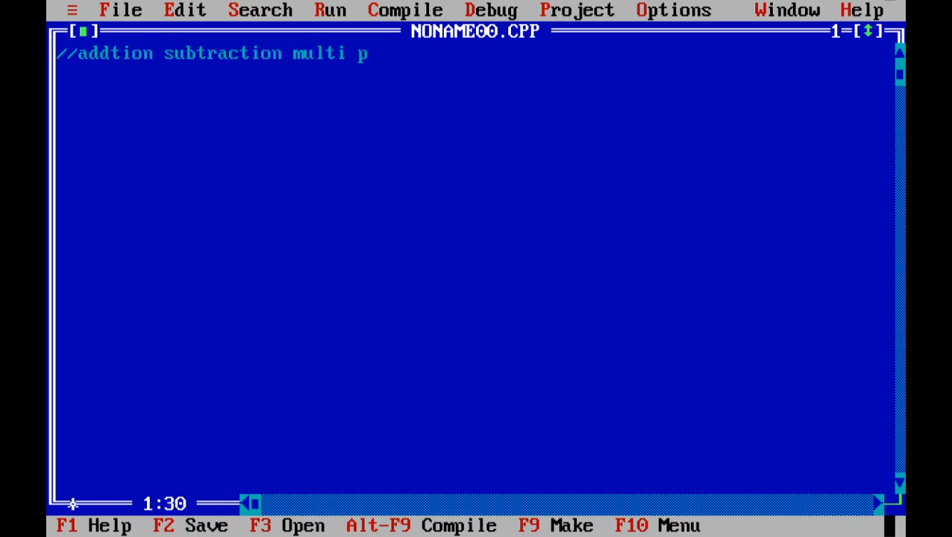
type("lication and")
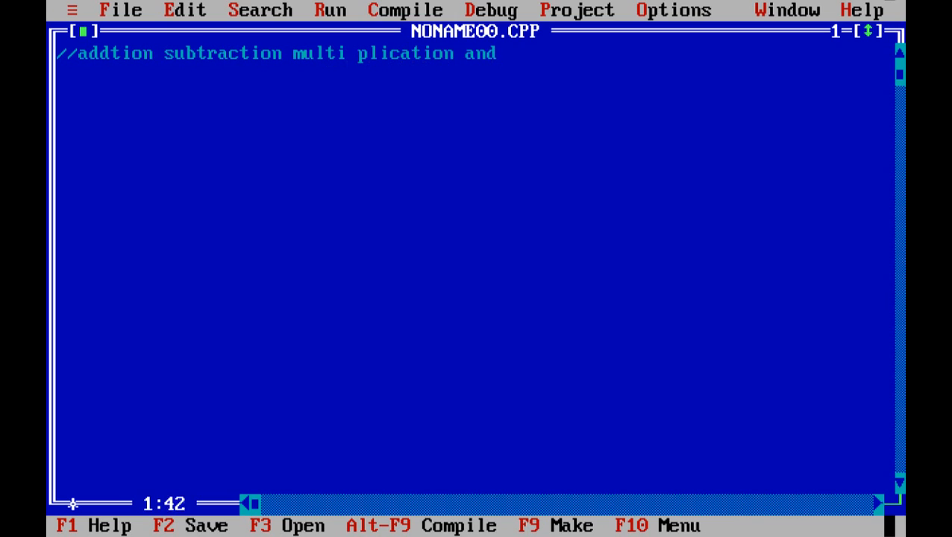
type("de")
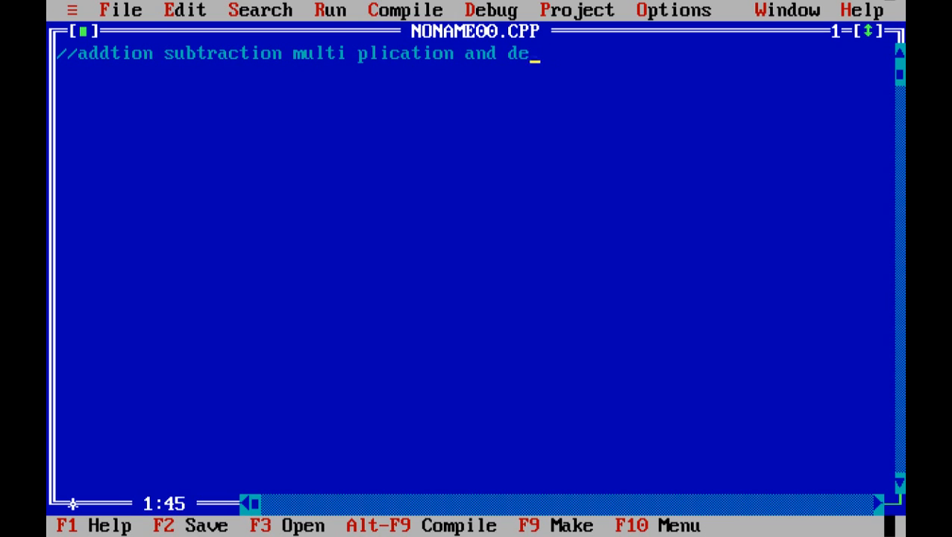
type("vision")
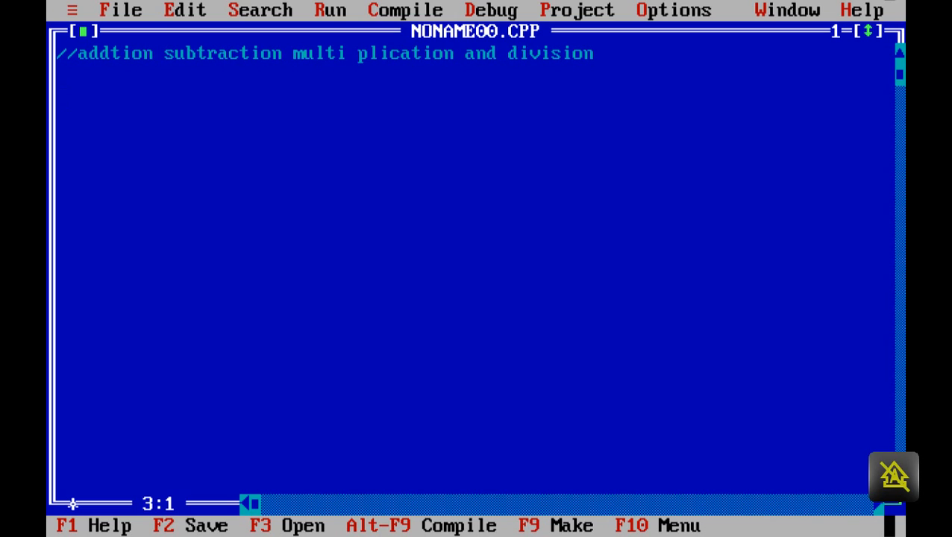
Replace the uppercase include with #include<stdio.h> and #include<conio.h>, then begin main().
type("#INCLUDE<S")
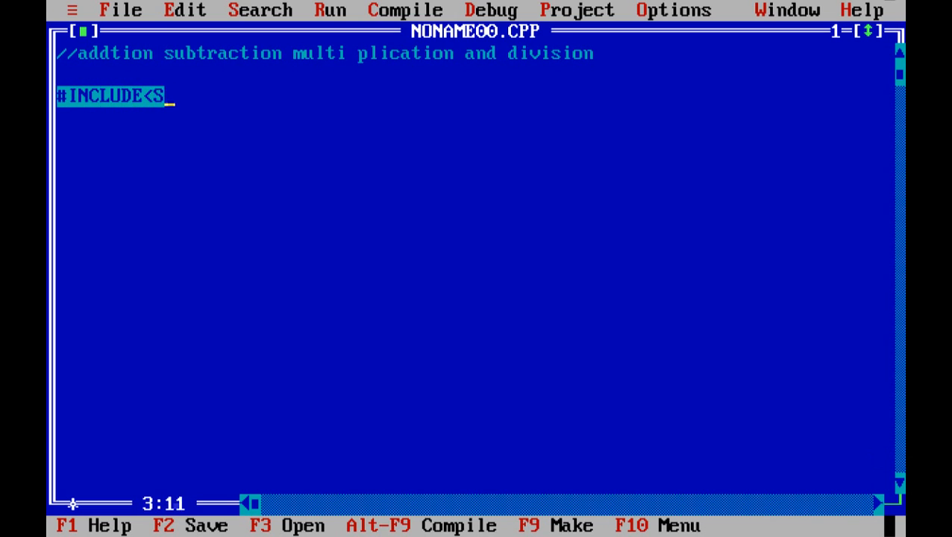
type("TDIO.H>")
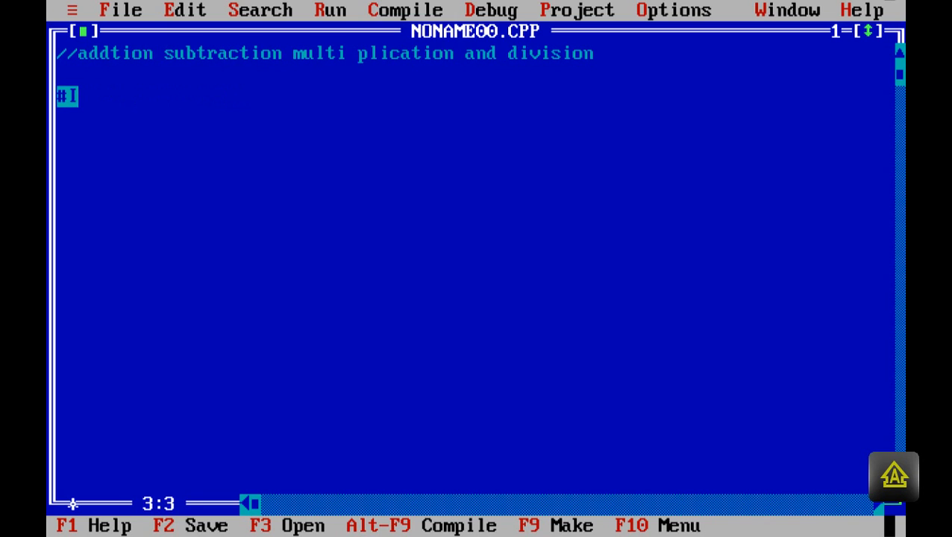
key("Left")
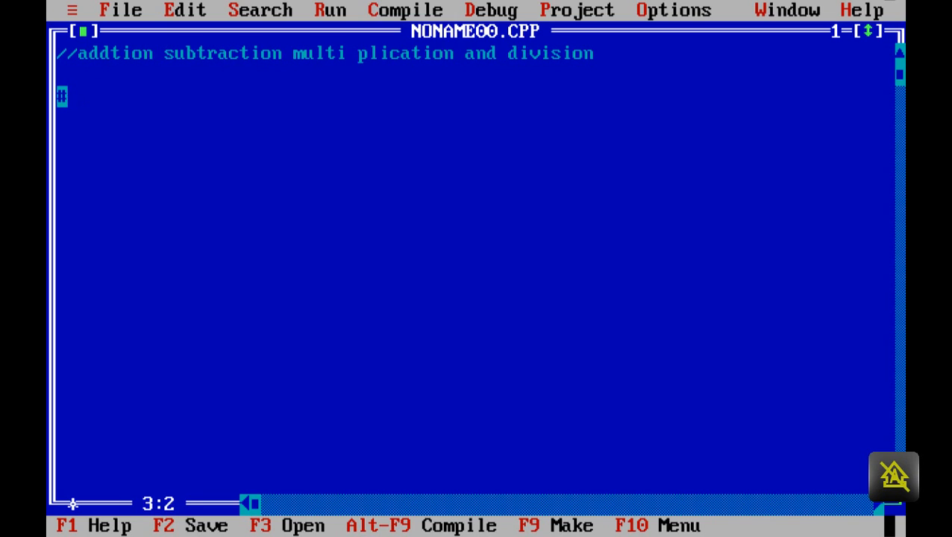
type("#include<")
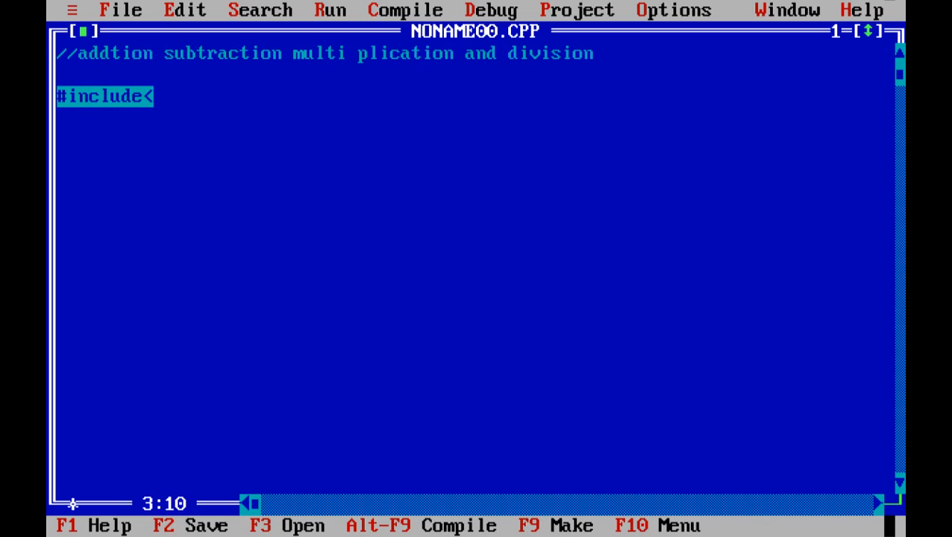
type("stdio.h")
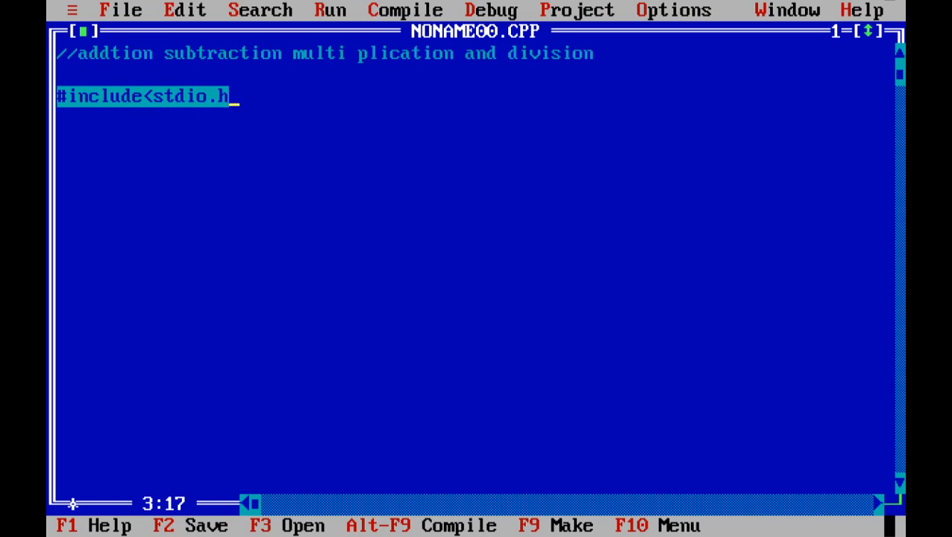
type(">")
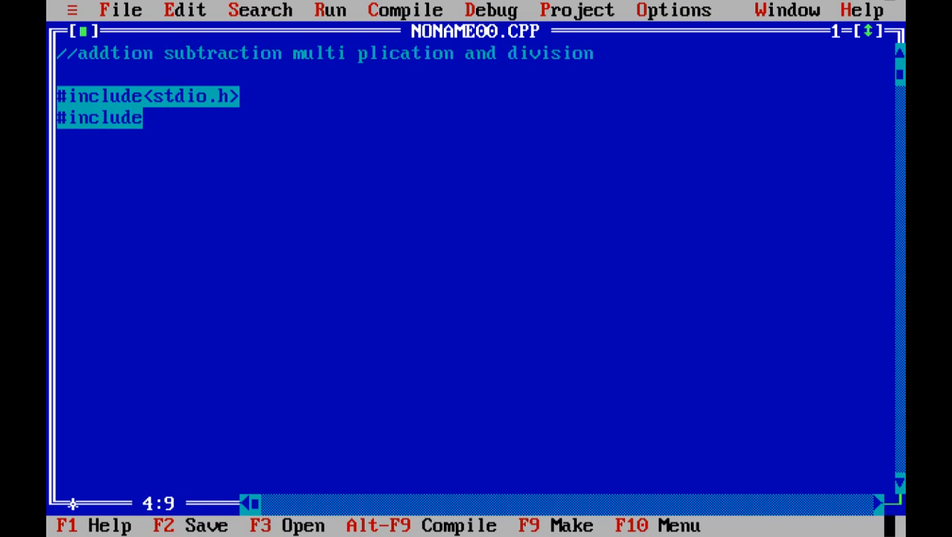
type("<conio.h>")
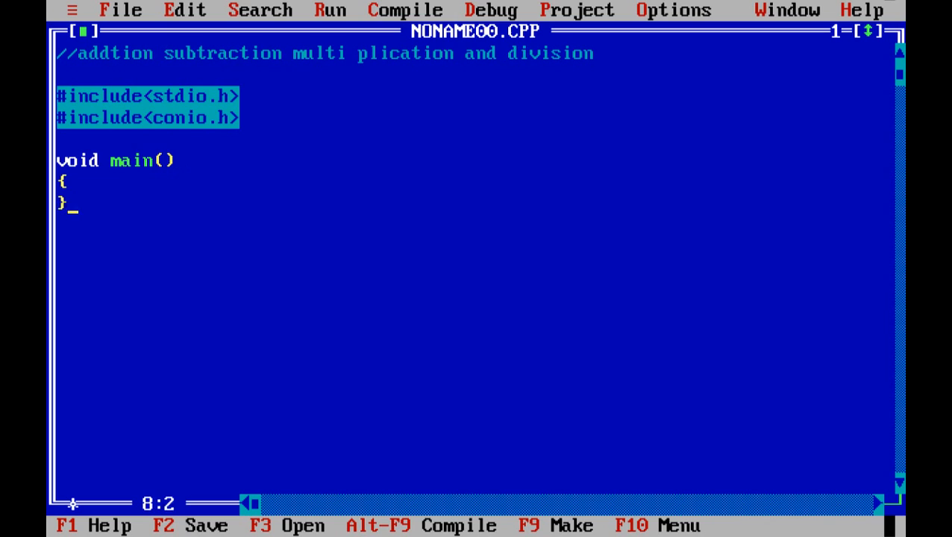
type("int")
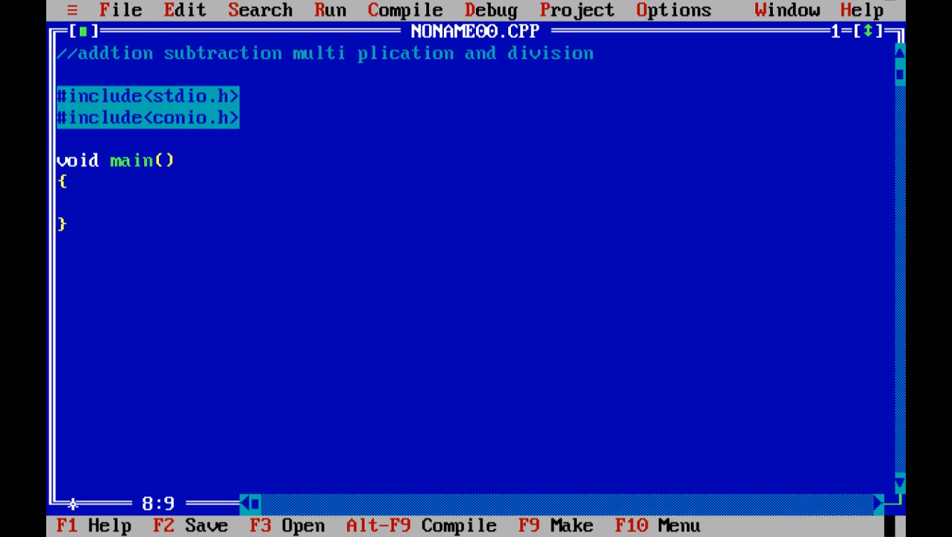
Declare int a, b, c and clear the screen with clrscr() inside main().
type("int a ,")
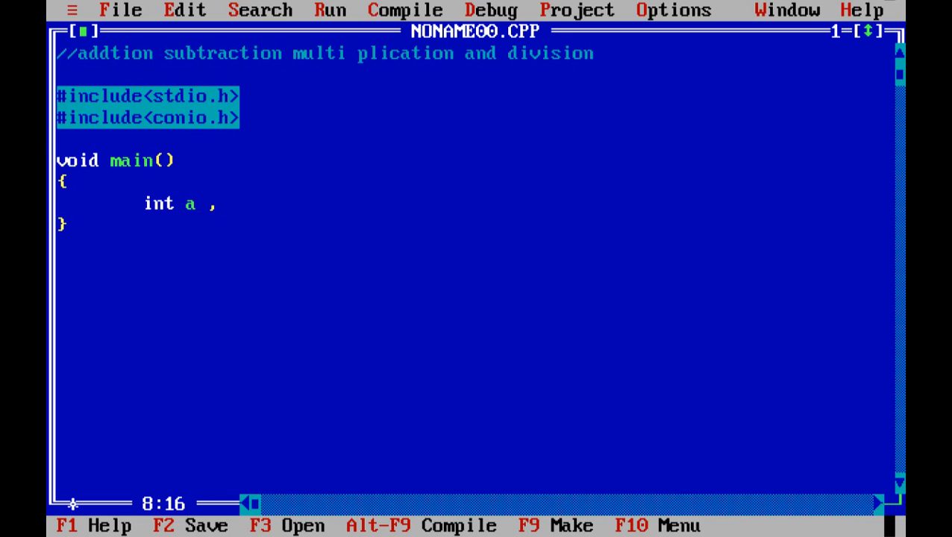
type("b")
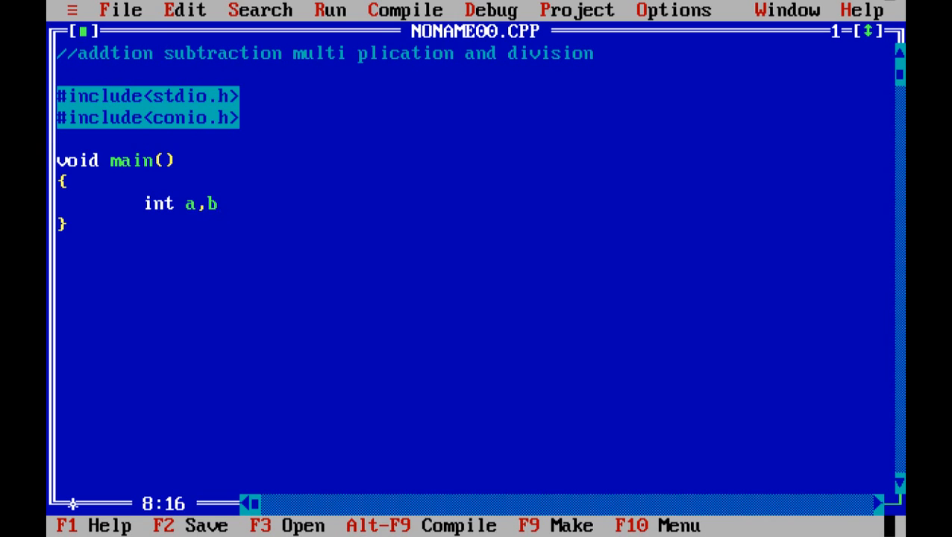
type(",c")
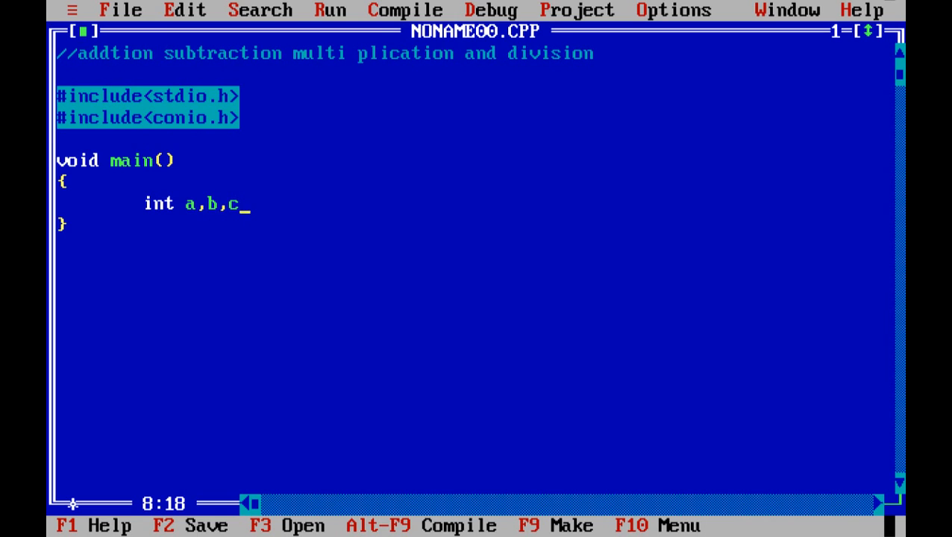
type(";")
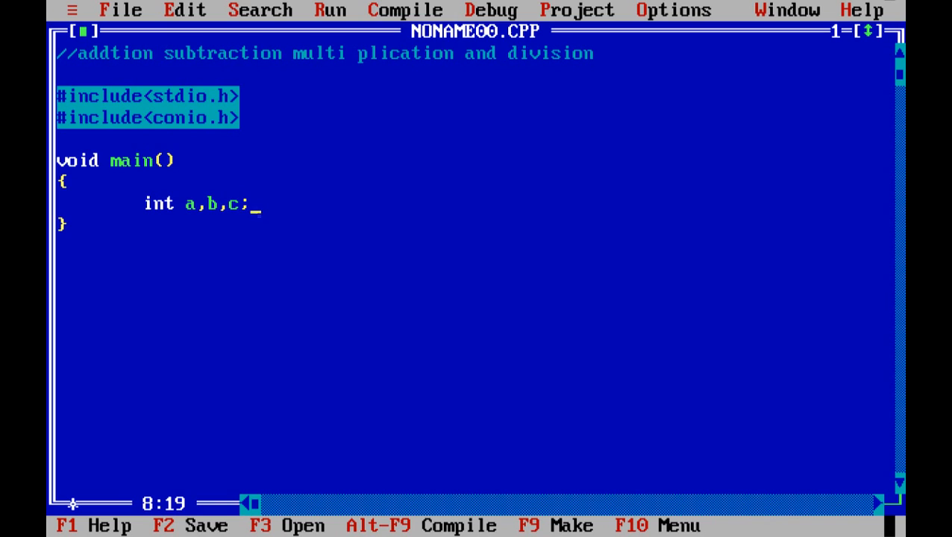
type("clrs")
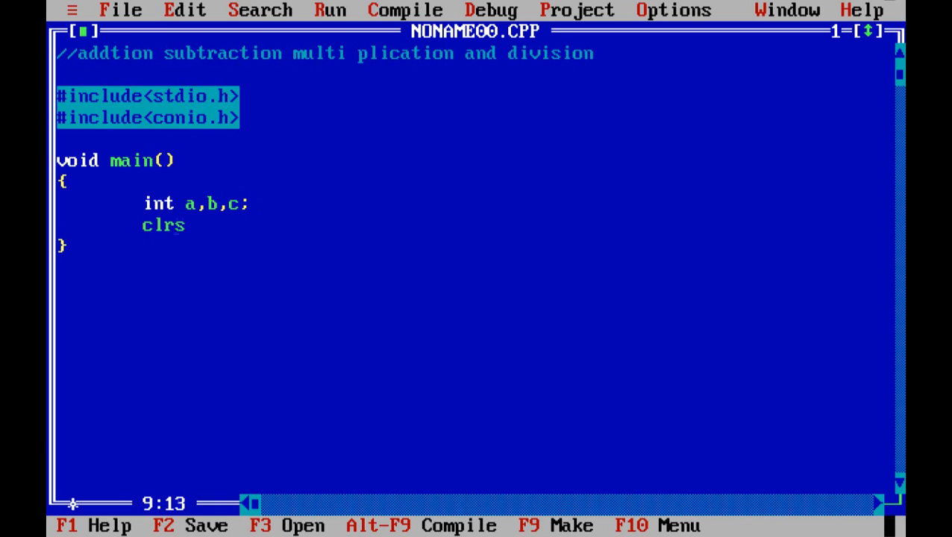
type("cr();")
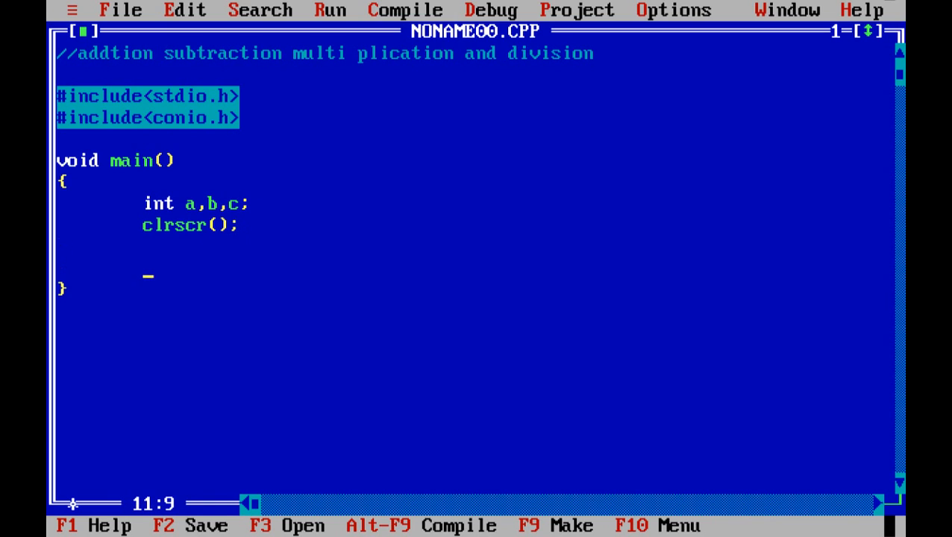
Prompt "Enter Any Number:" with printf and read the value into a with scanf("%d",&a).
type("printf(\"")
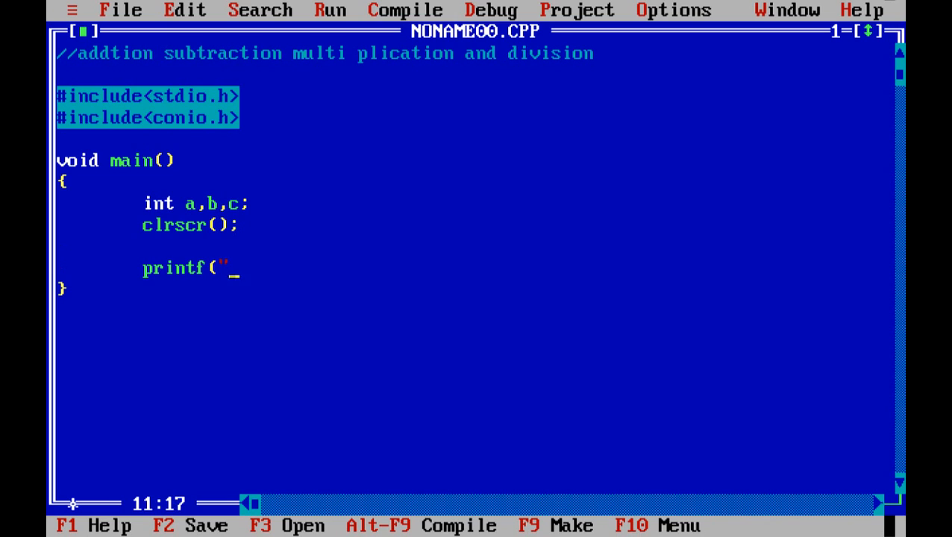
type("Enter A")
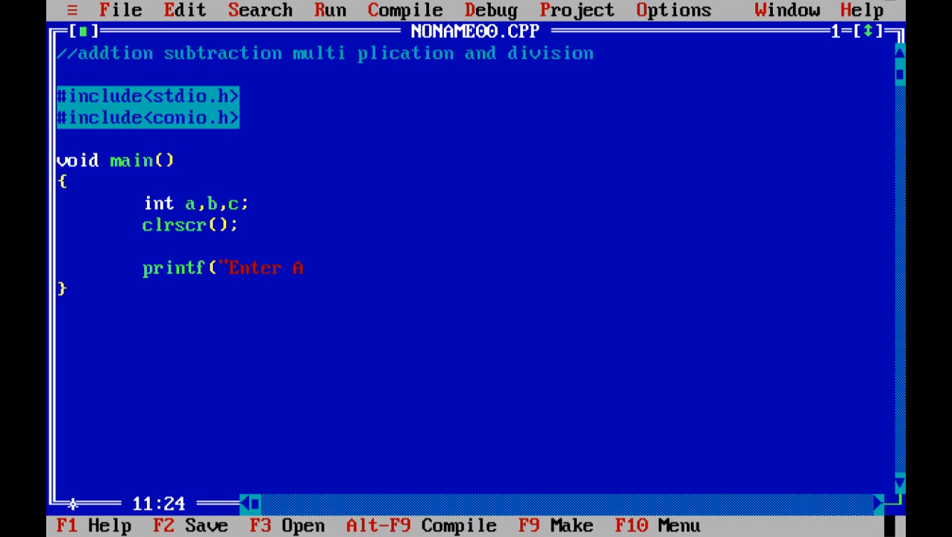
type("ny NUmber")
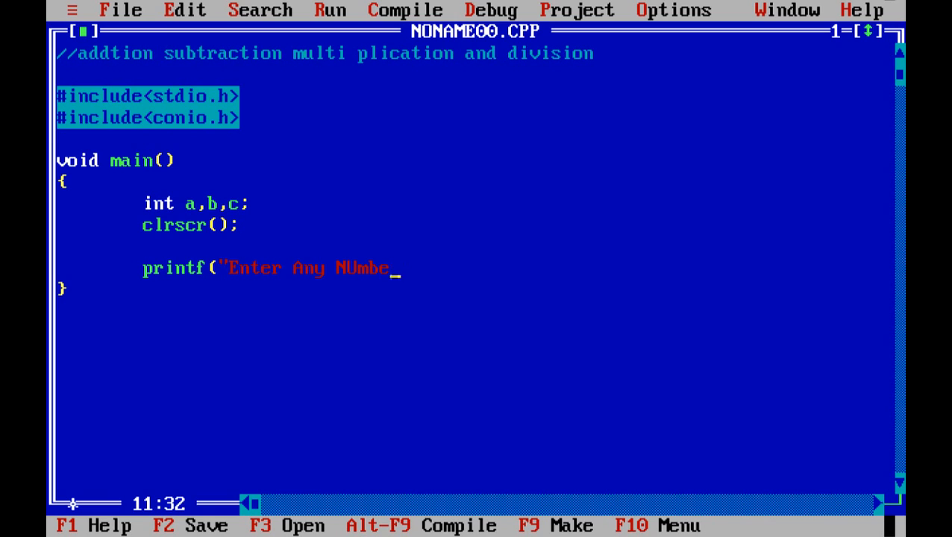
type("r")
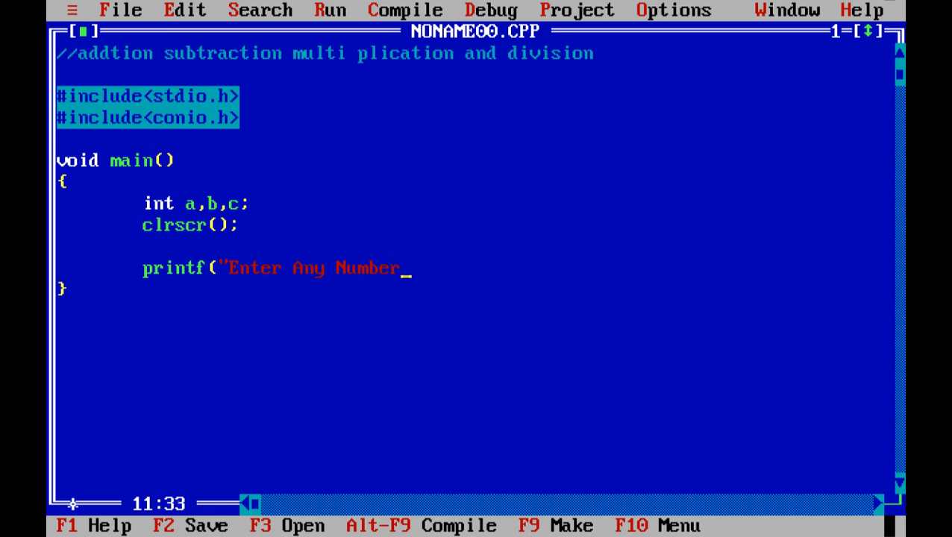
type(":\");")
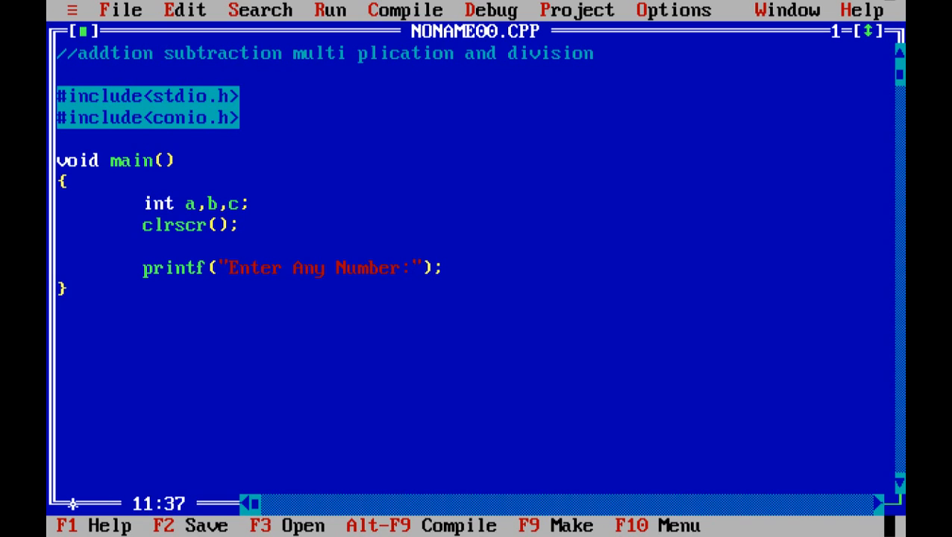
type("scanf(\"")
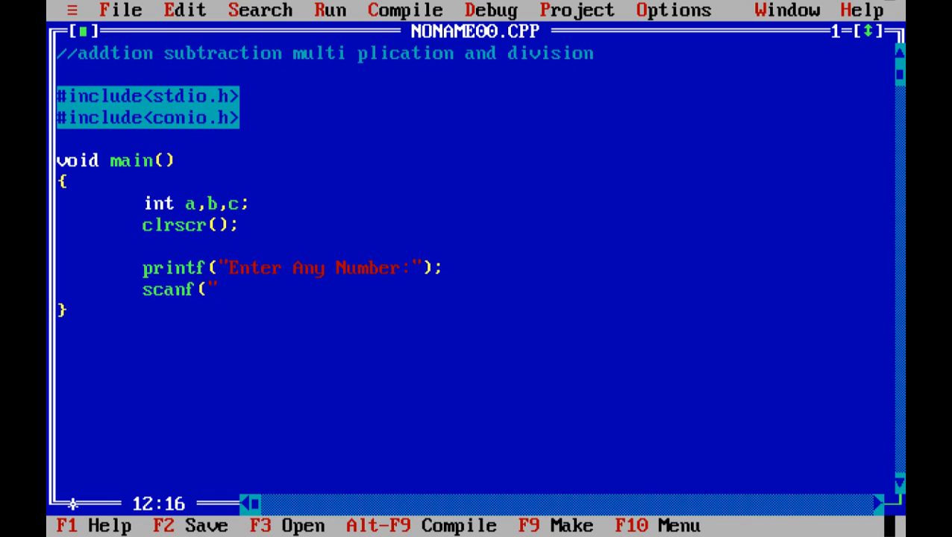
type("%d\"\"")
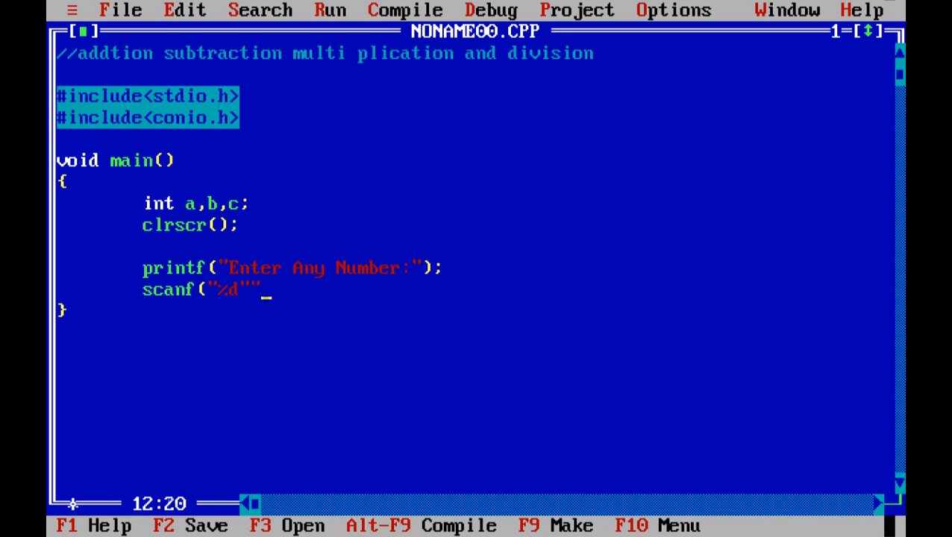
type(",&")
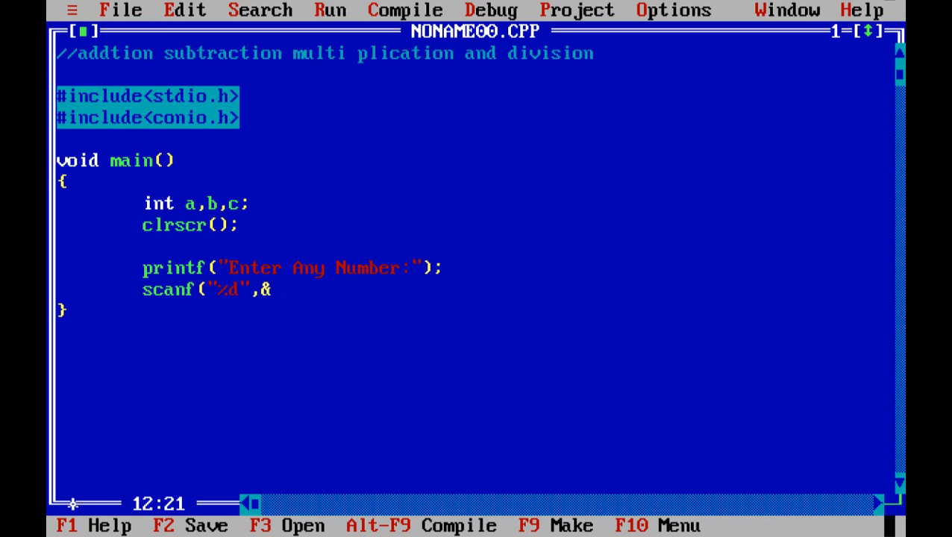
type("a);")
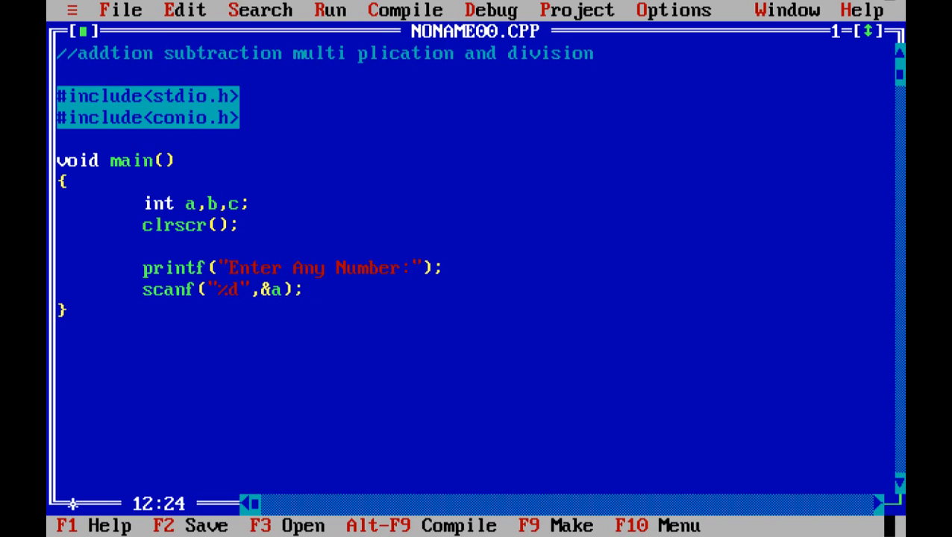
left_click(307, 289)
type("printf(")
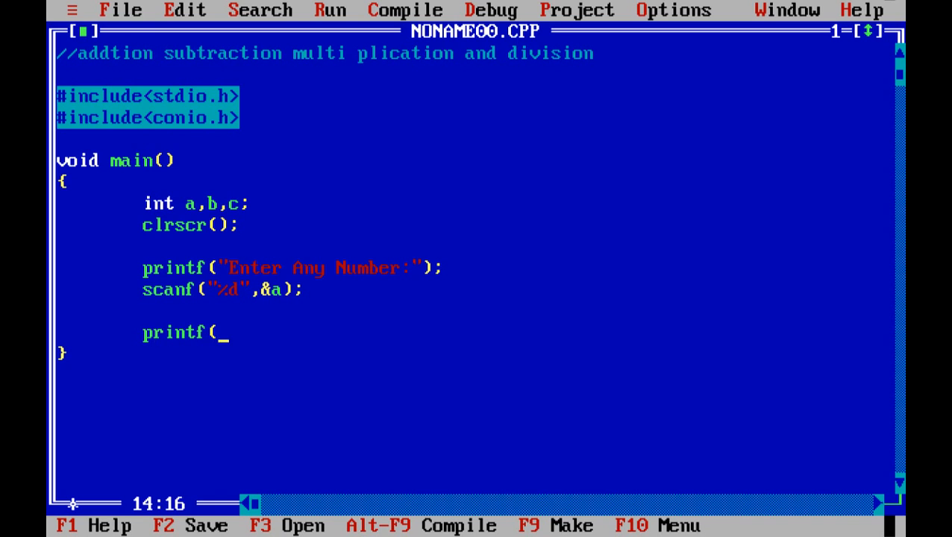
Prompt "Enter Second Value:" and read it into b with a second scanf.
type("\"Enter")
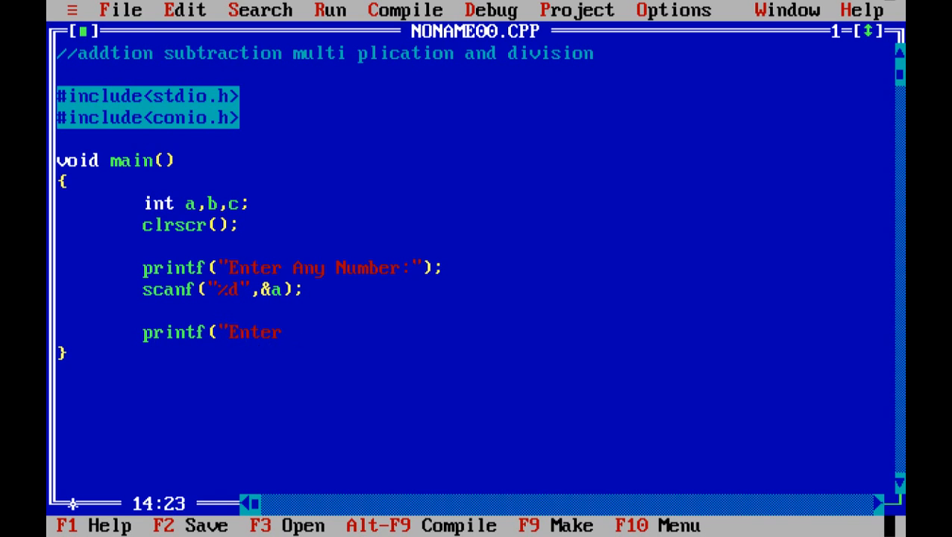
type("Secon")
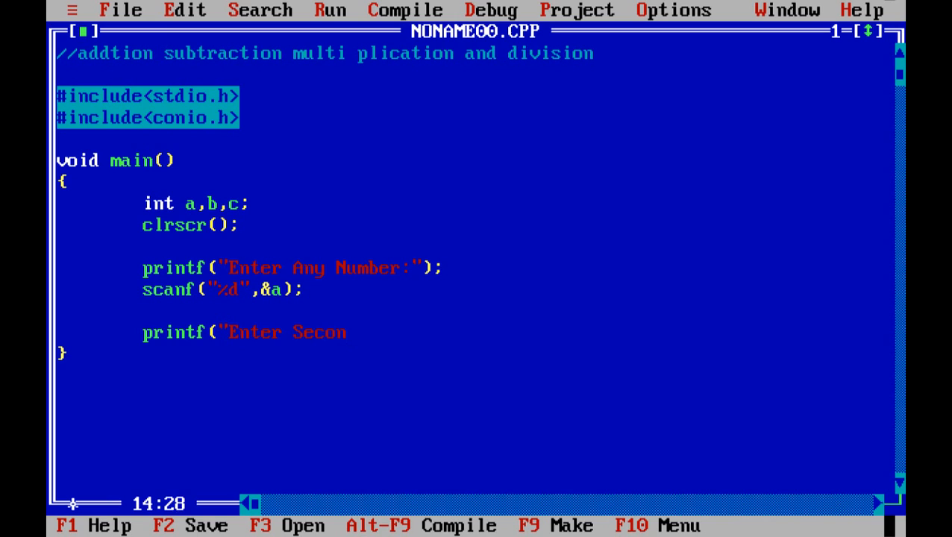
type("d Value:")
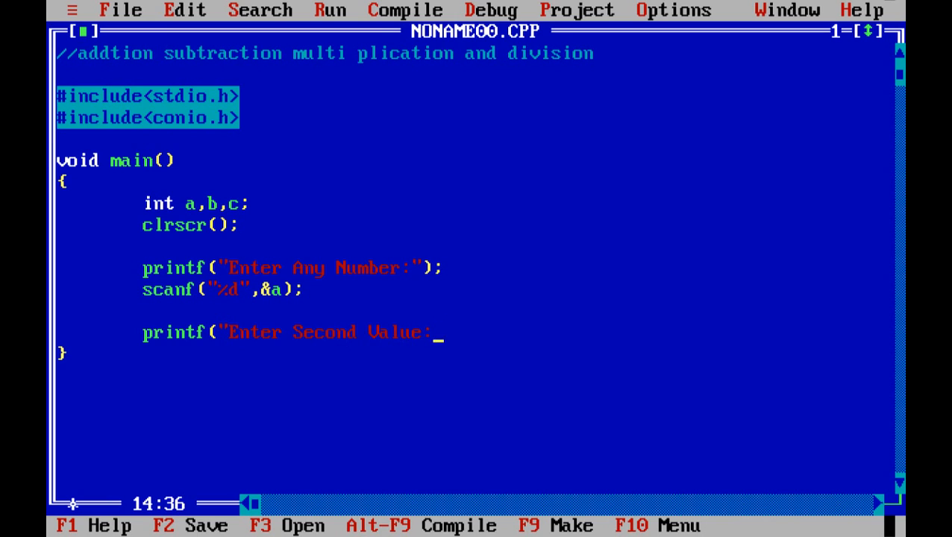
type(");")
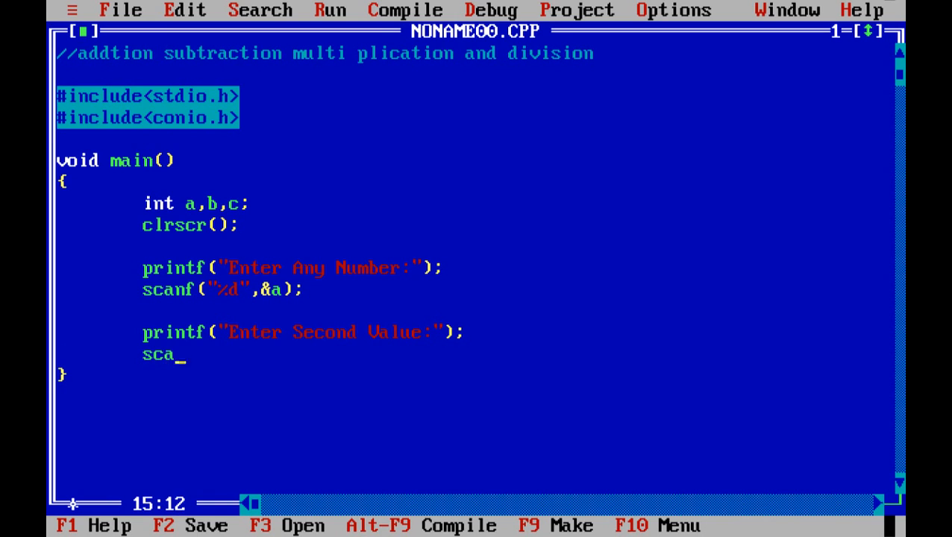
type("nf(\"%d\",&b)")
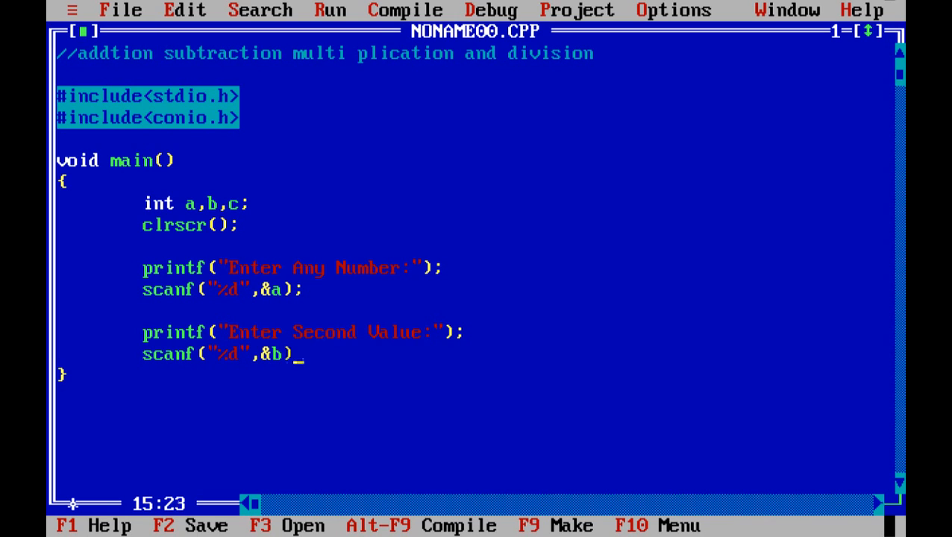
type(";")
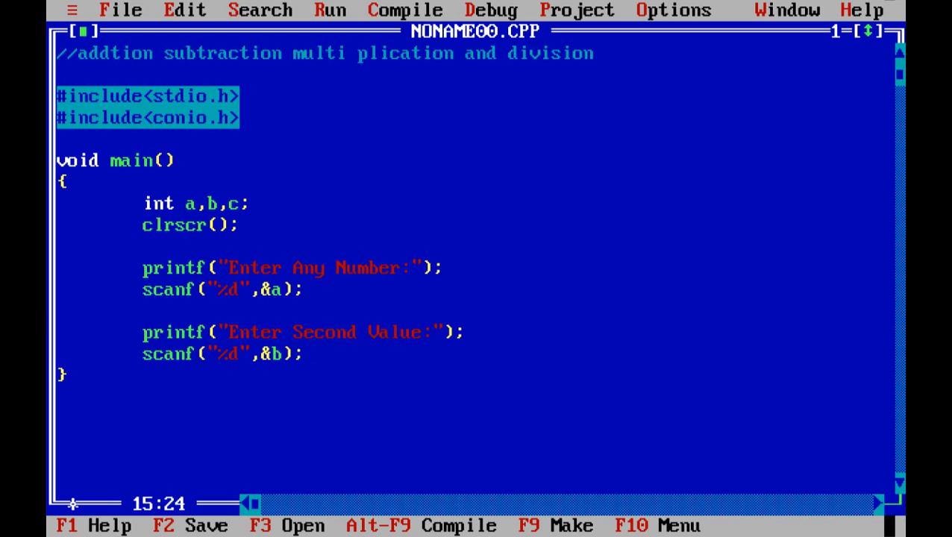
End main() with getch(); and test-run the program to see the first prompt.
type("getch();")
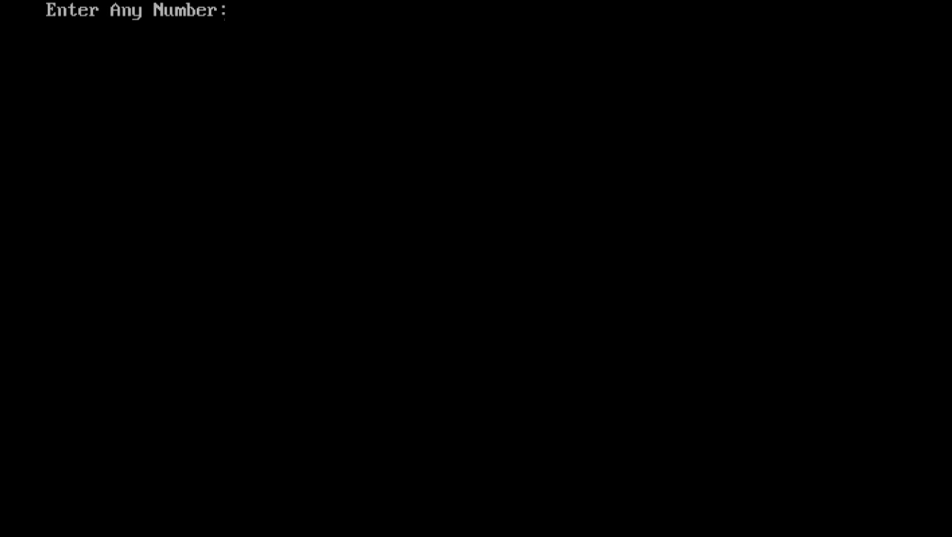
type("2")
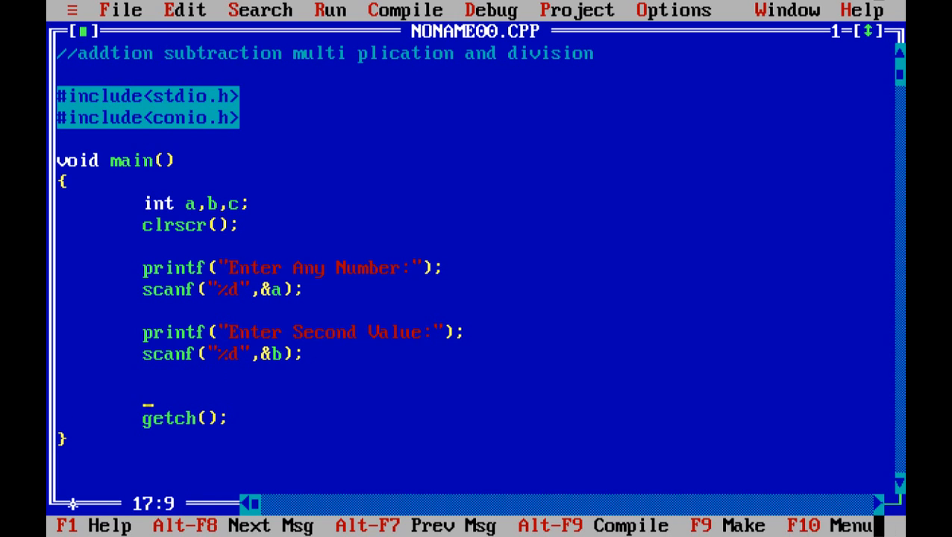
Print "Addition:%d" with a+b and "Subtraction:%d" with a-b using printf.
type("printf")
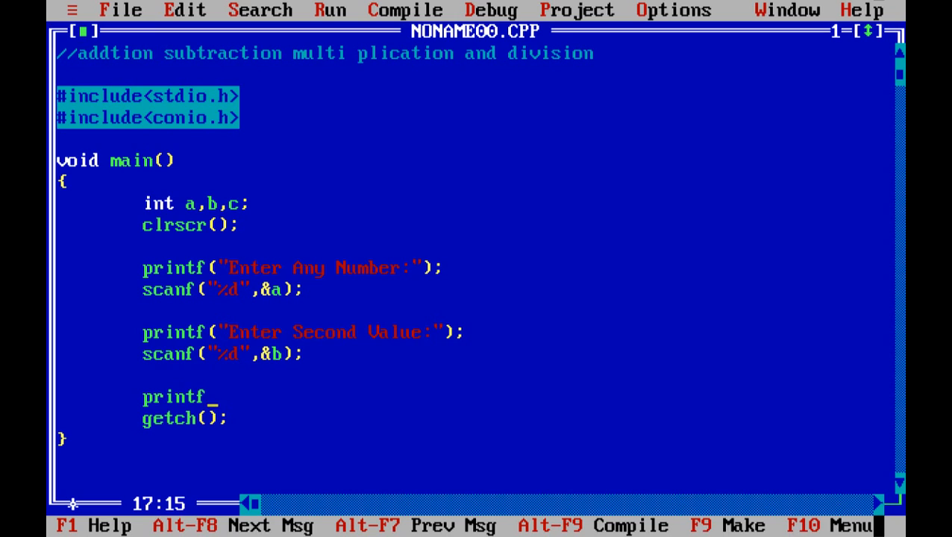
type("(\"")
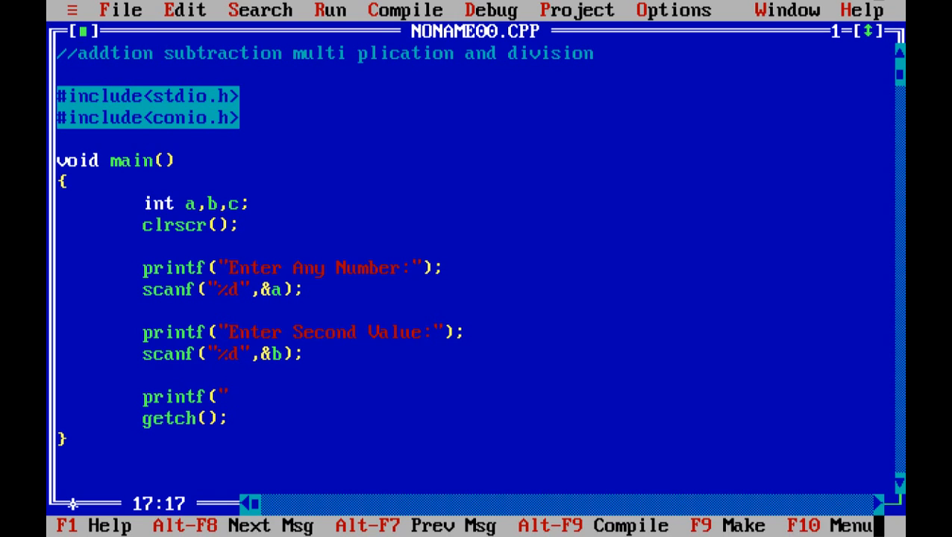
type("Additio")
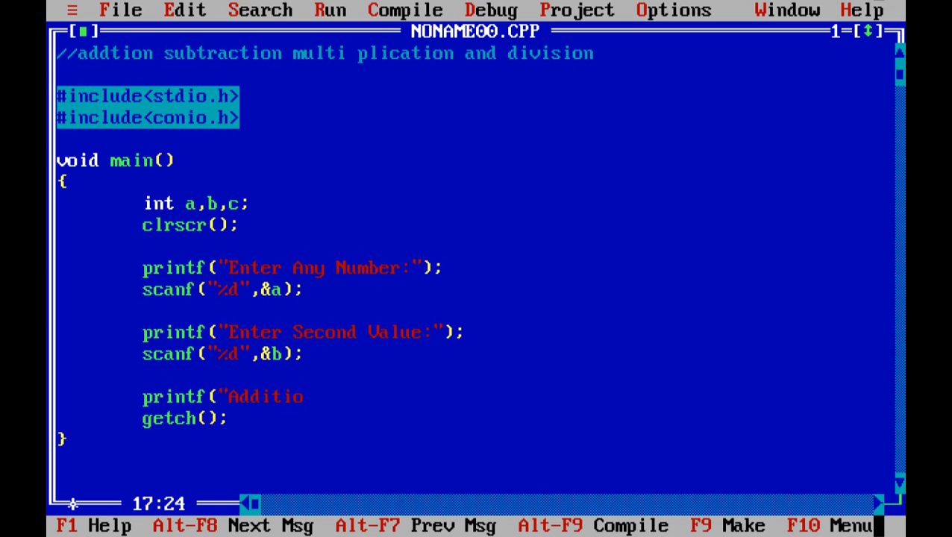
type("n:")
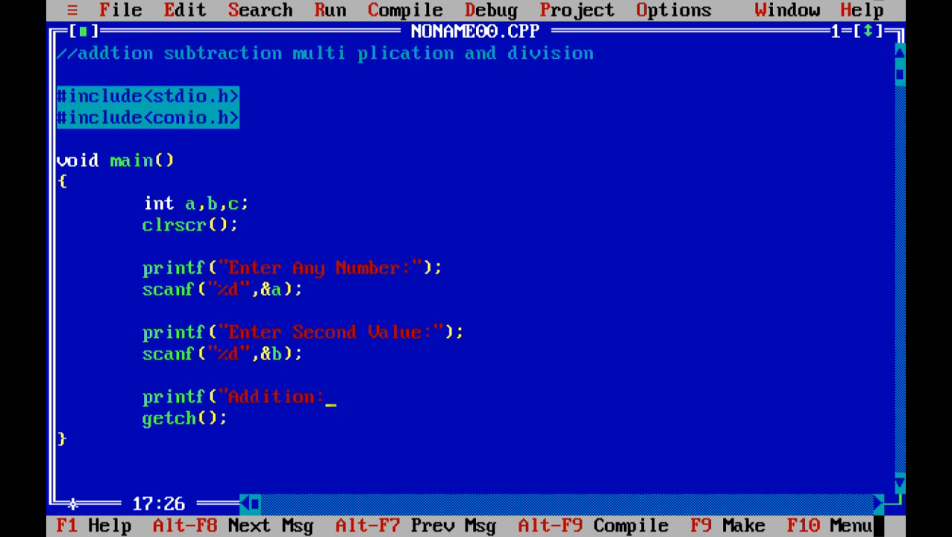
type("%d\"")
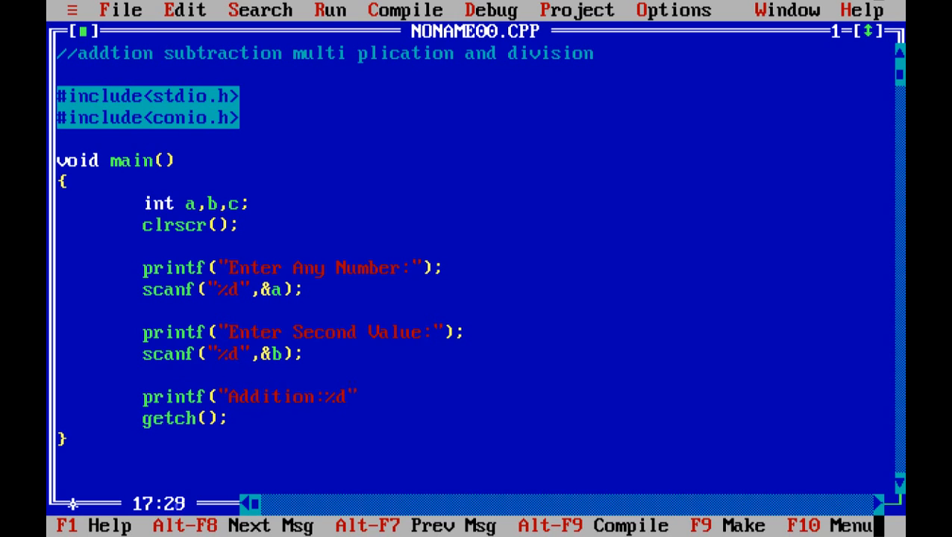
type(",")
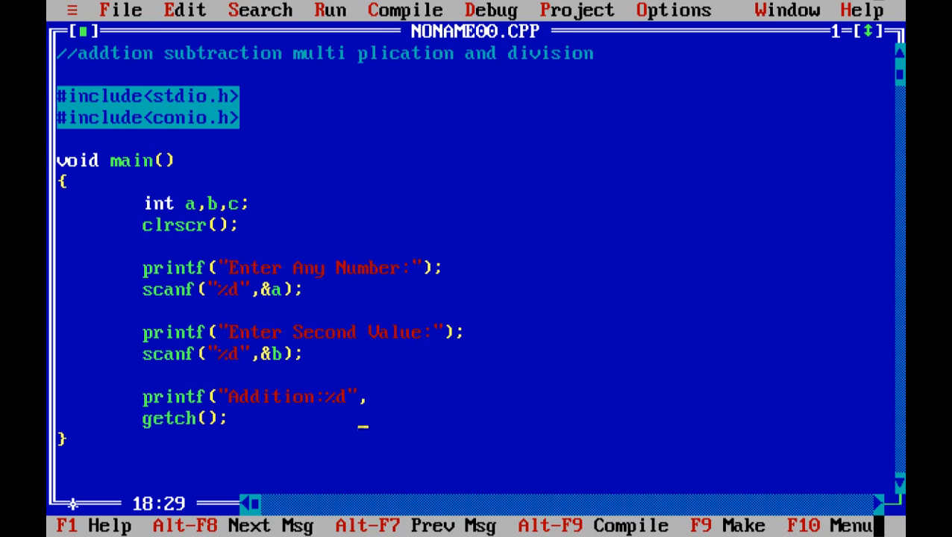
type(",a")
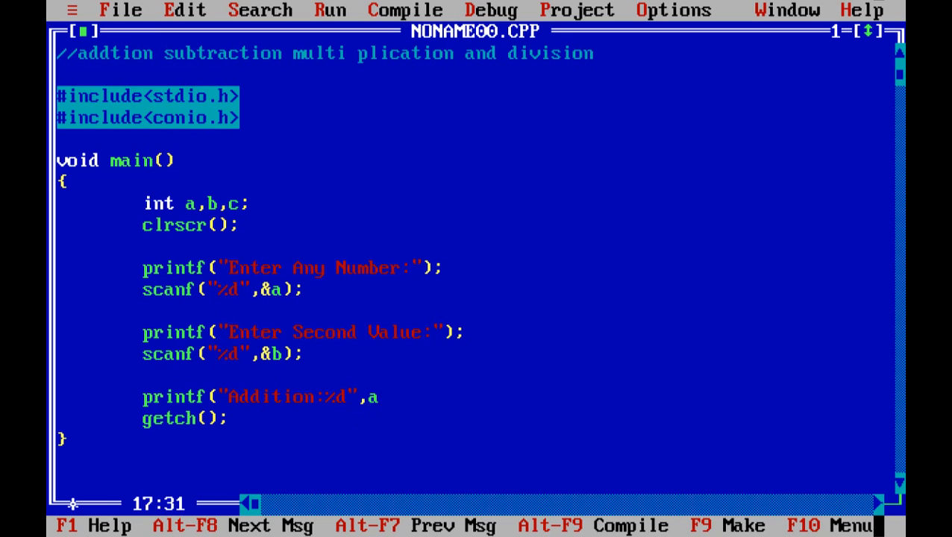
type("+b);")
type("printf")
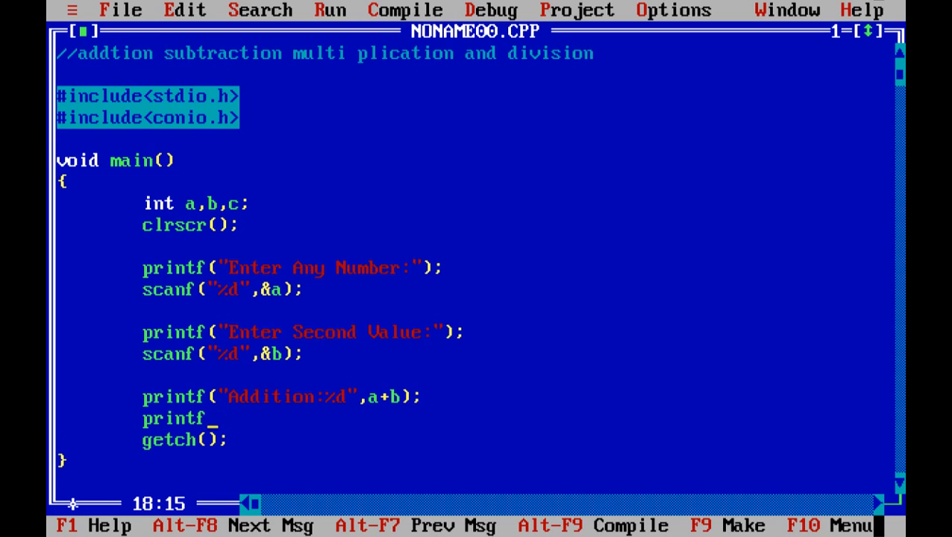
type("(\"")
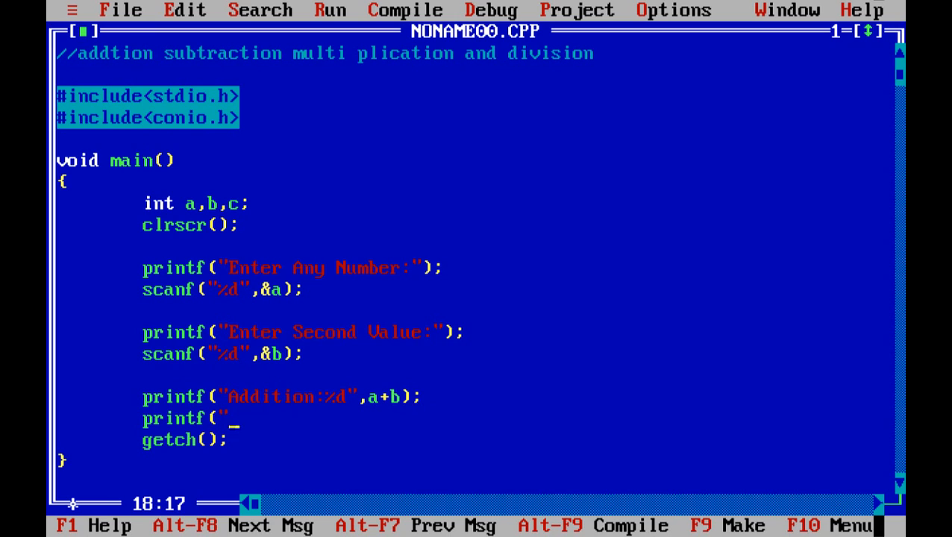
type("Mu")
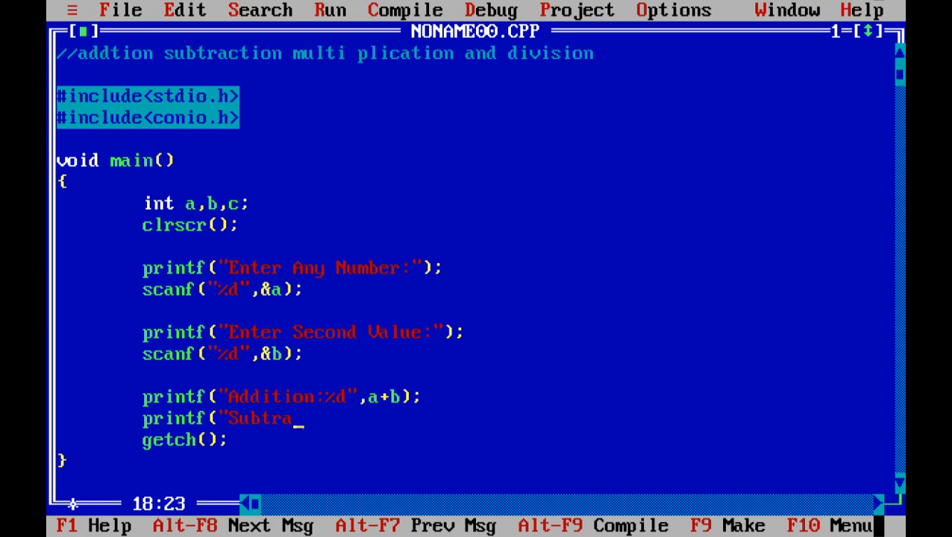
type("ction :")
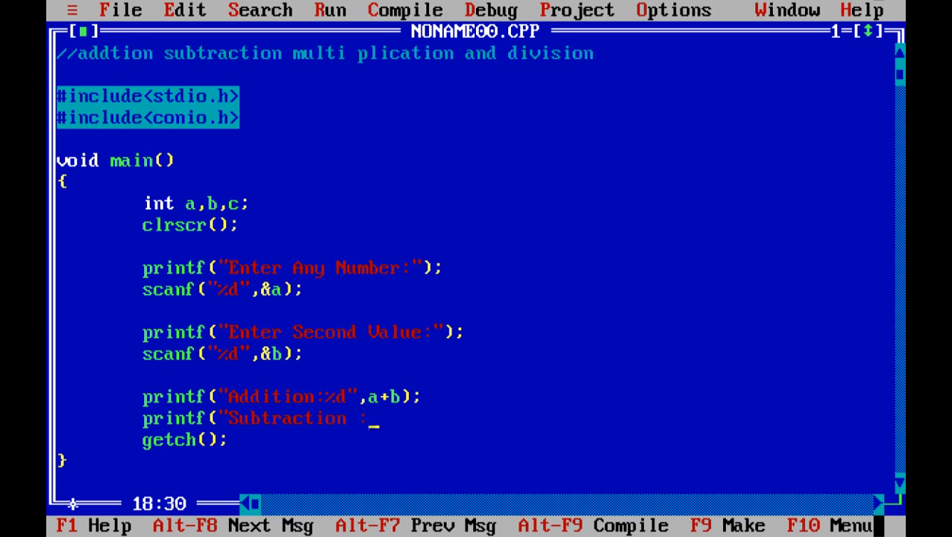
type("%d")
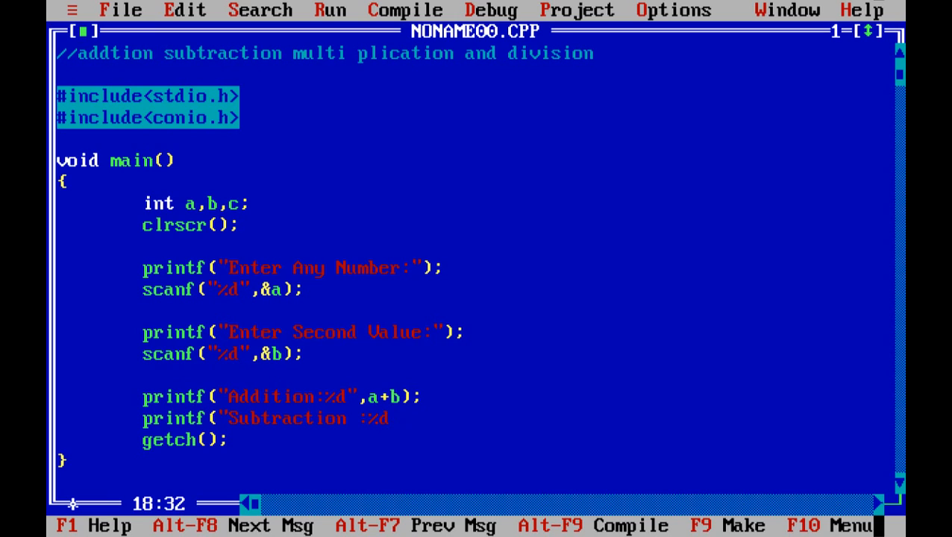
type("\",a-b);")
type("printf(\"M")
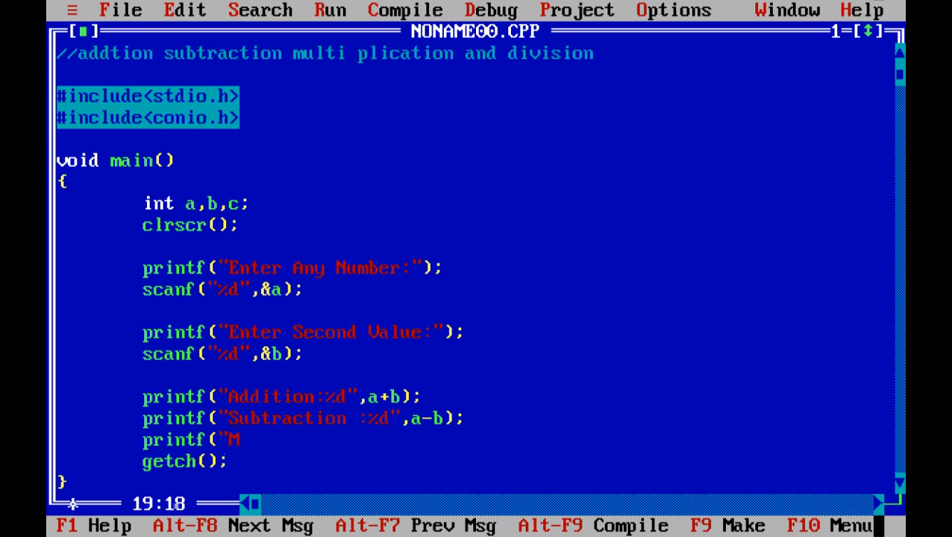
Print "Multiplication:%d" with a*b and "Division:%d" with a/b using printf.
type("ultip")
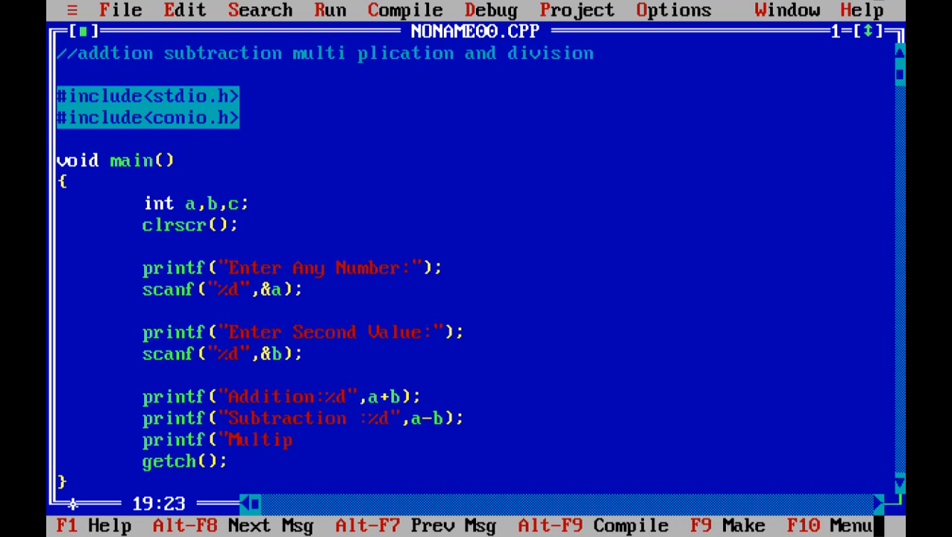
type("lication")
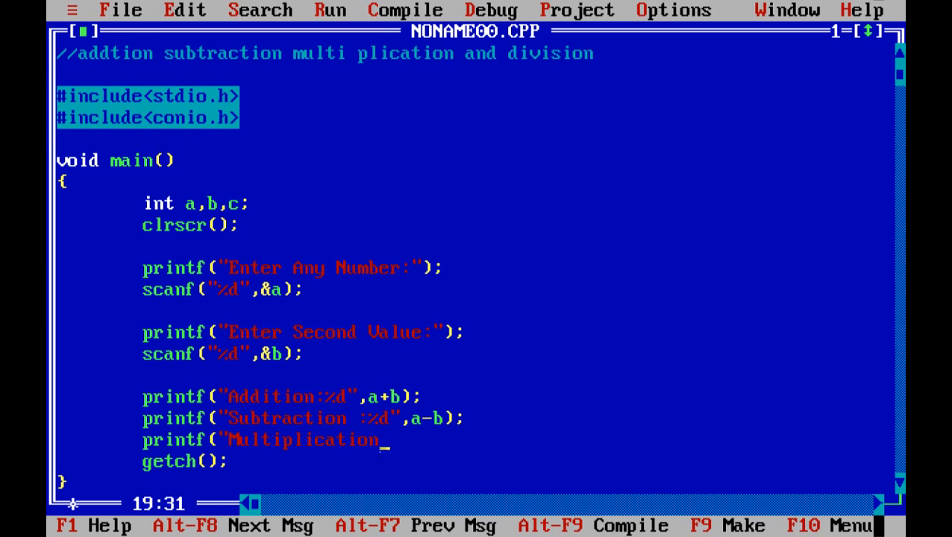
type(":%d\"")
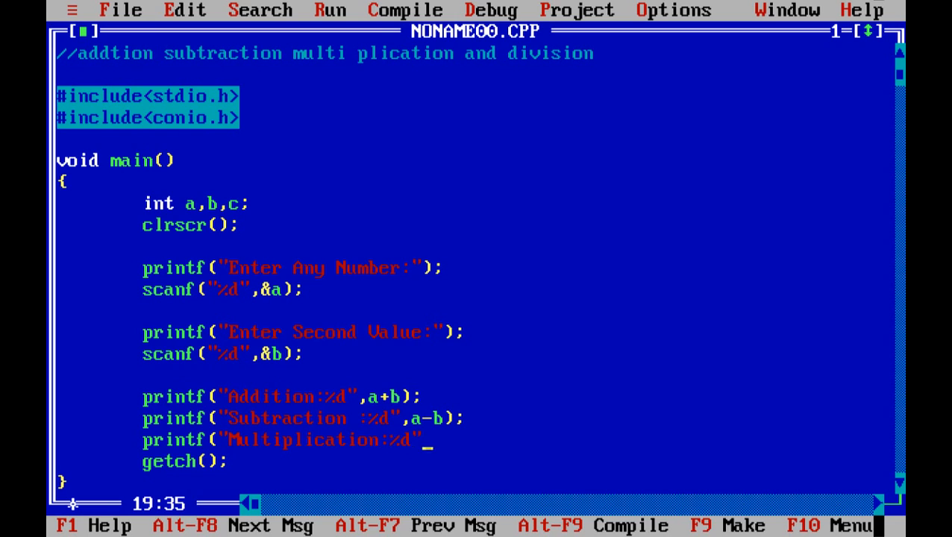
type("a")
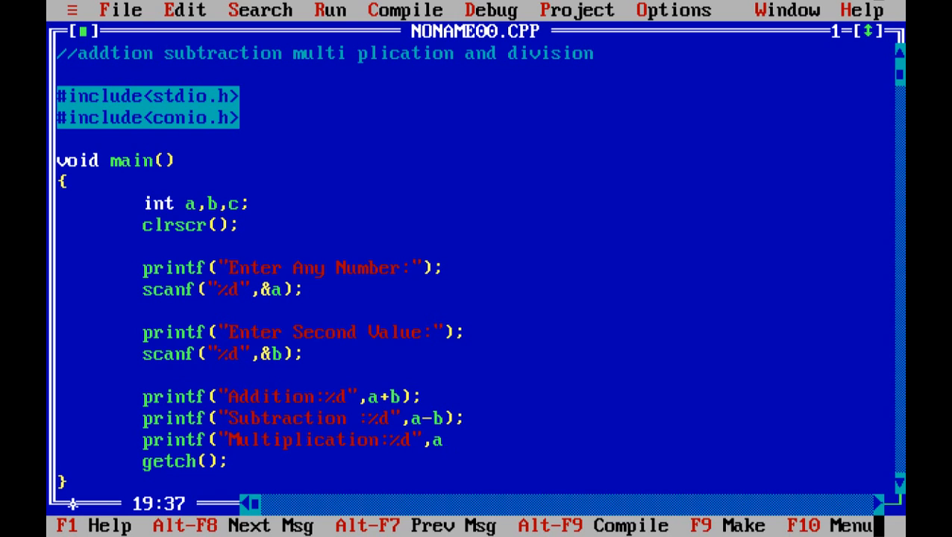
type("*b);")
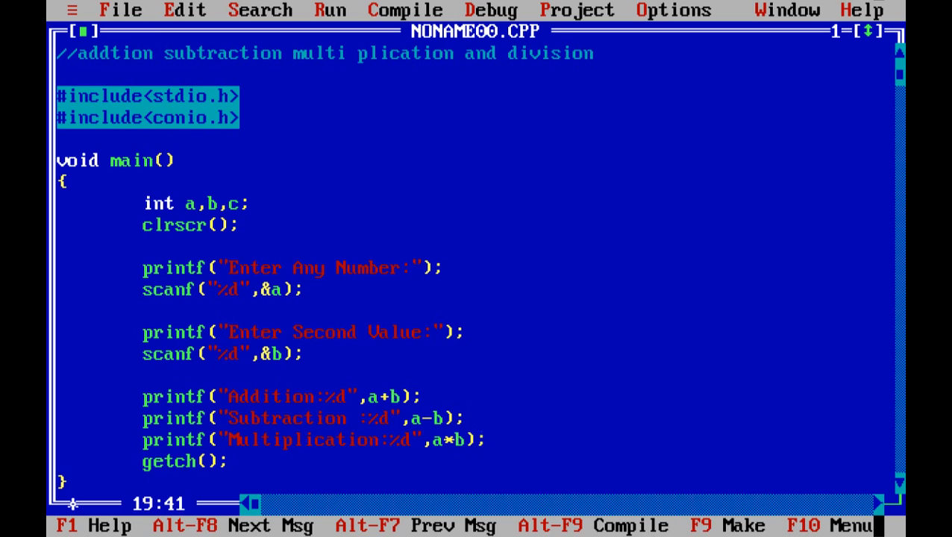
type("printf")
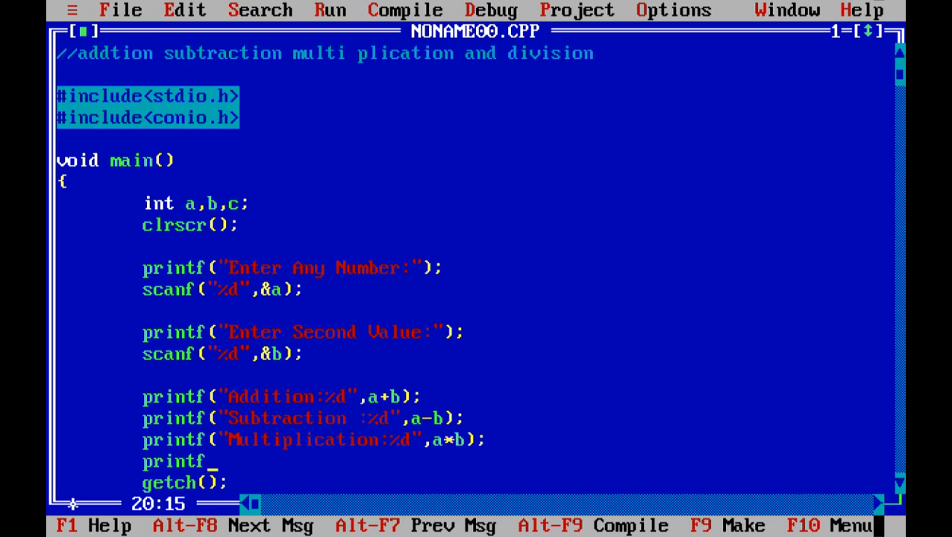
type("(\"Div")
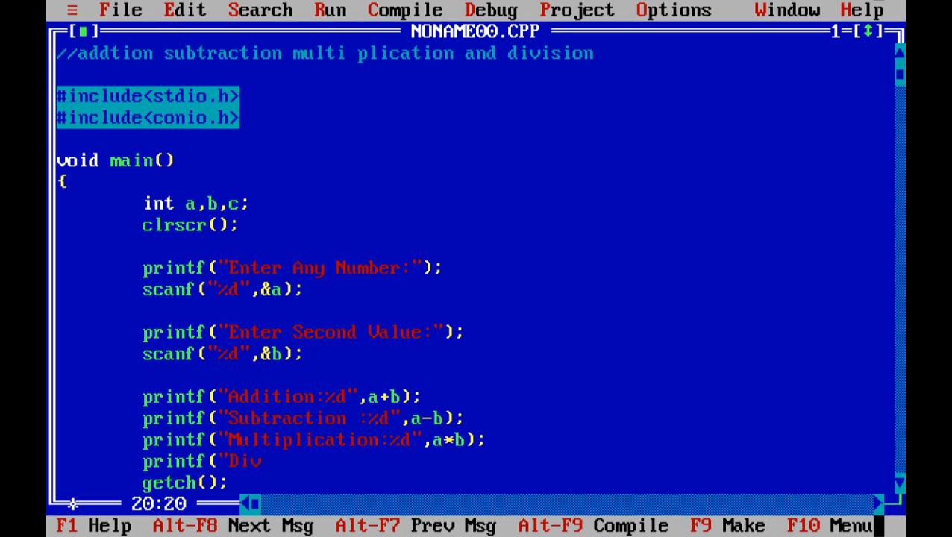
type("ision:")
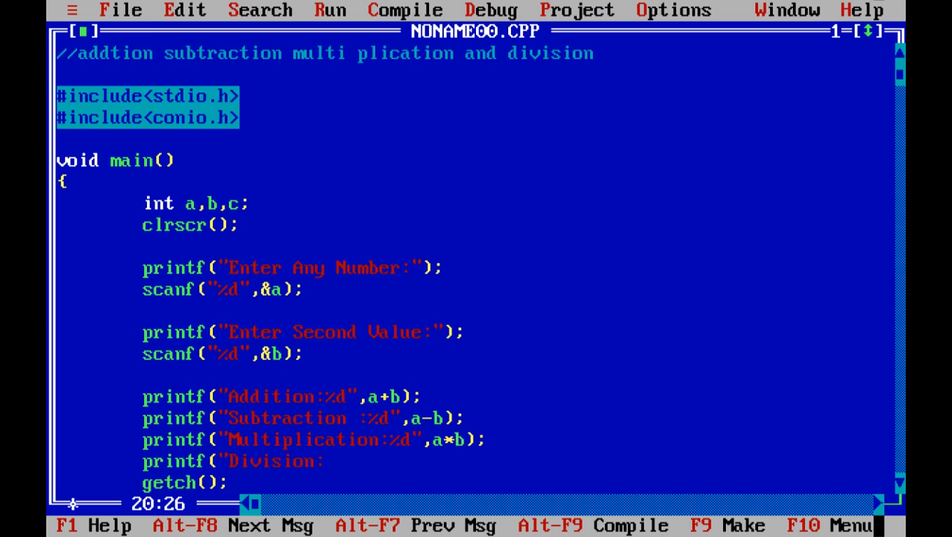
type("%d")
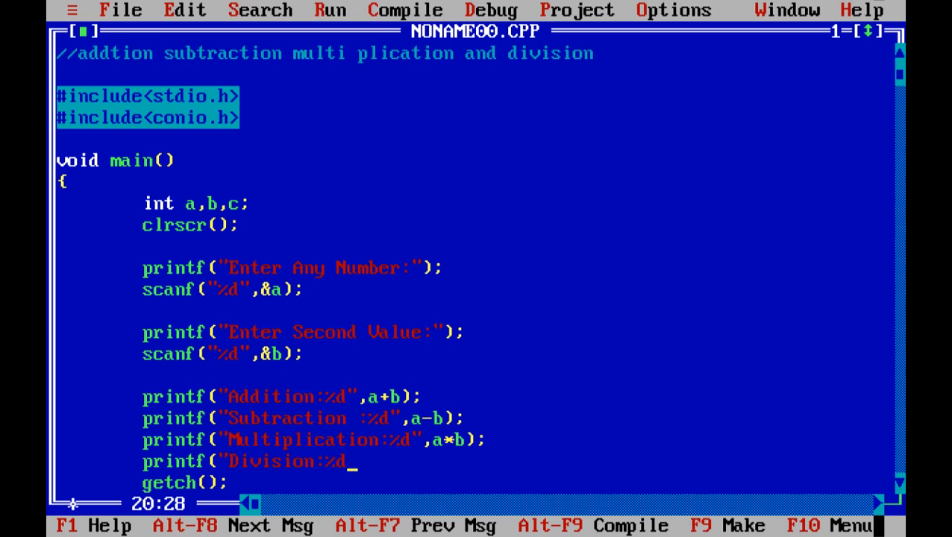
type(",a/")
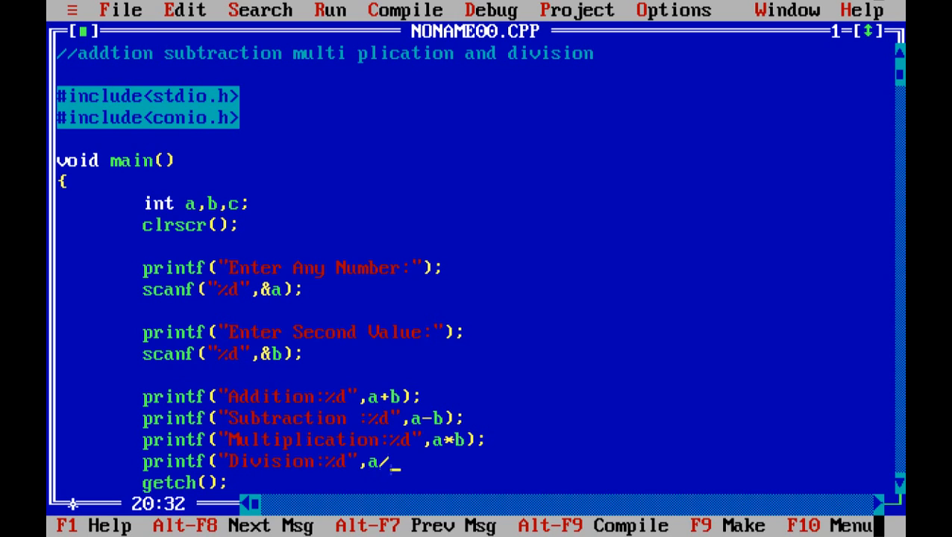
Run the program with 10 and 5 to get 15, 5, 50 and 2, then return to the code.
left_click(406, 9)
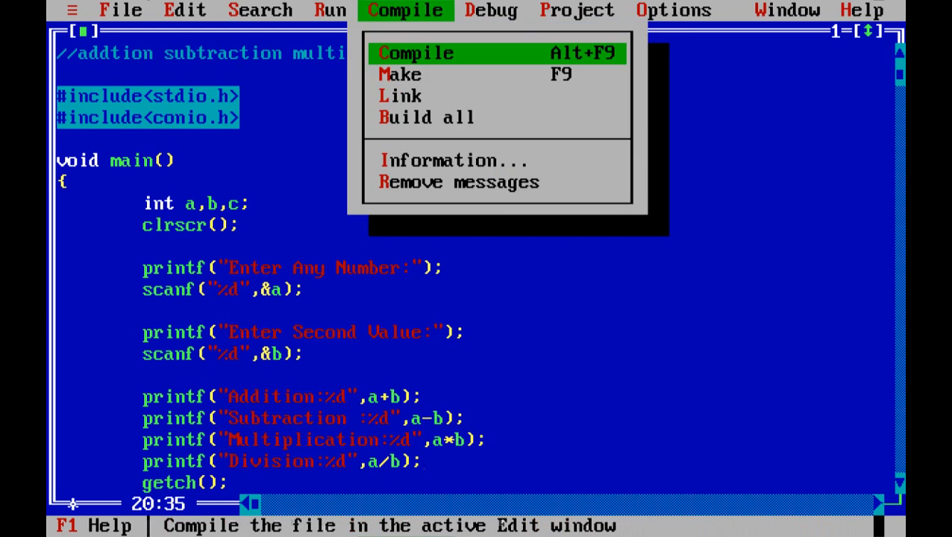
left_click(331, 9)
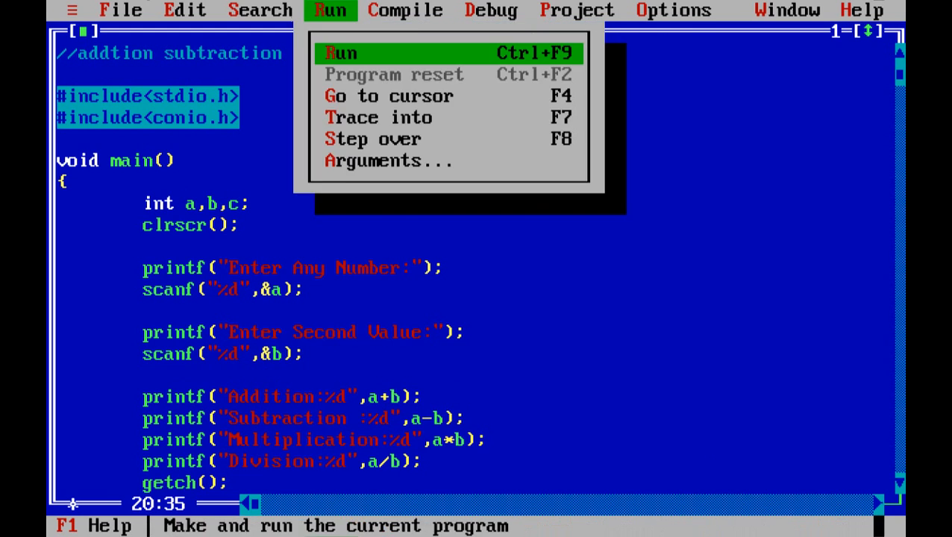
left_click(340, 54)
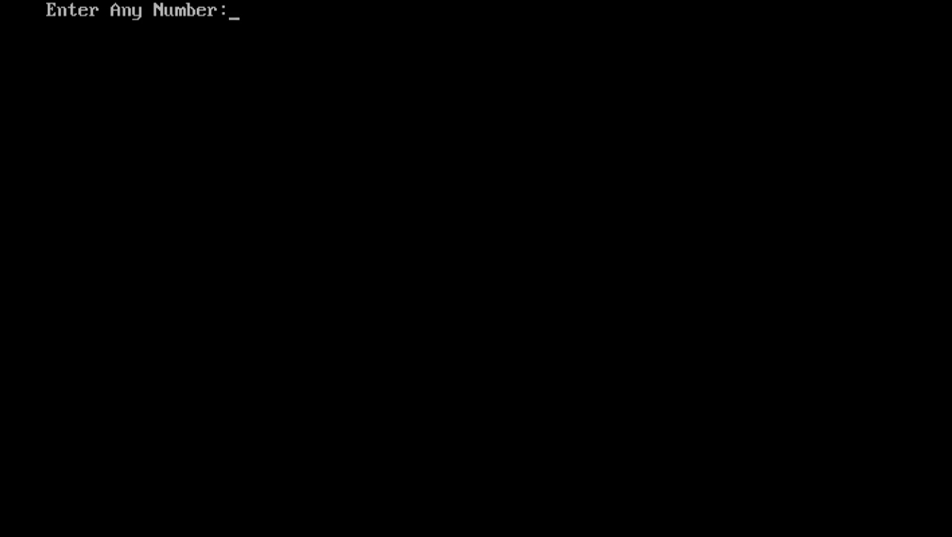
type("10")
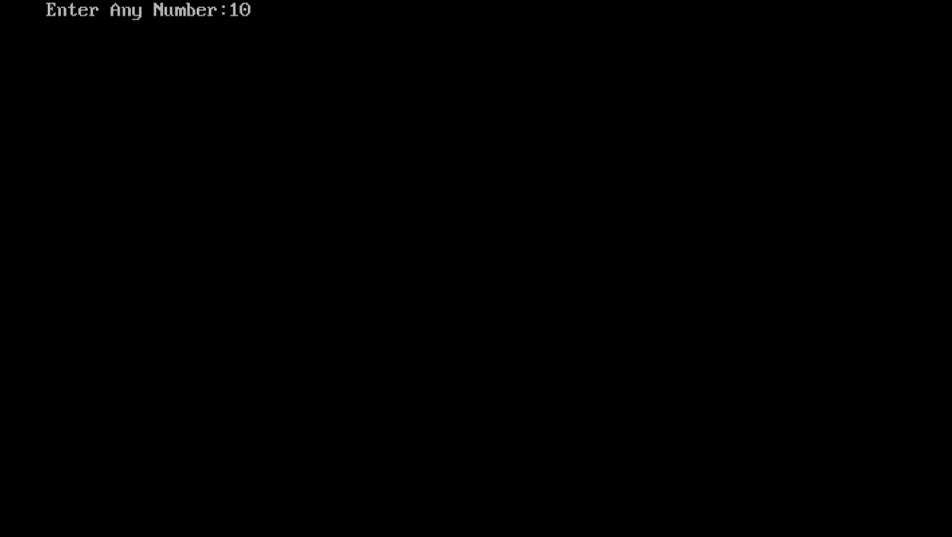
type("5")
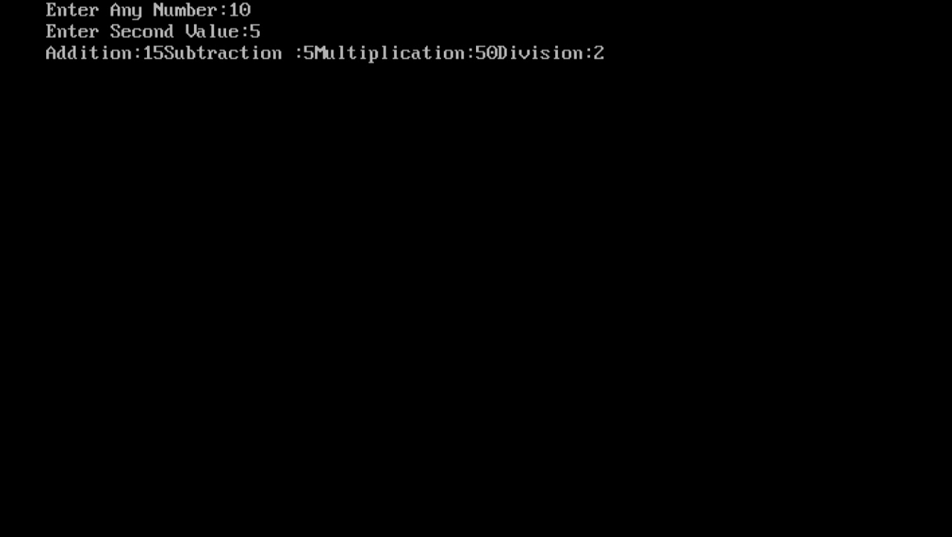
key("Alt+F5")
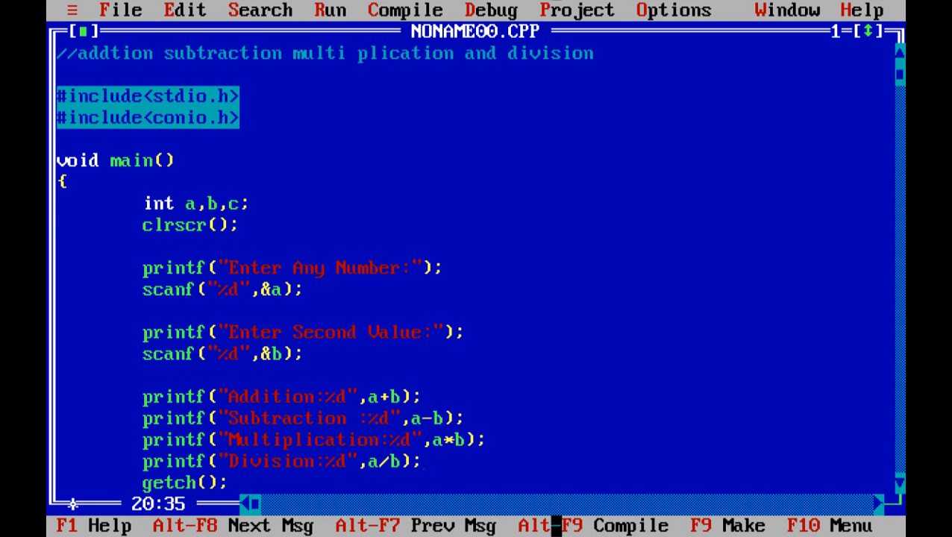